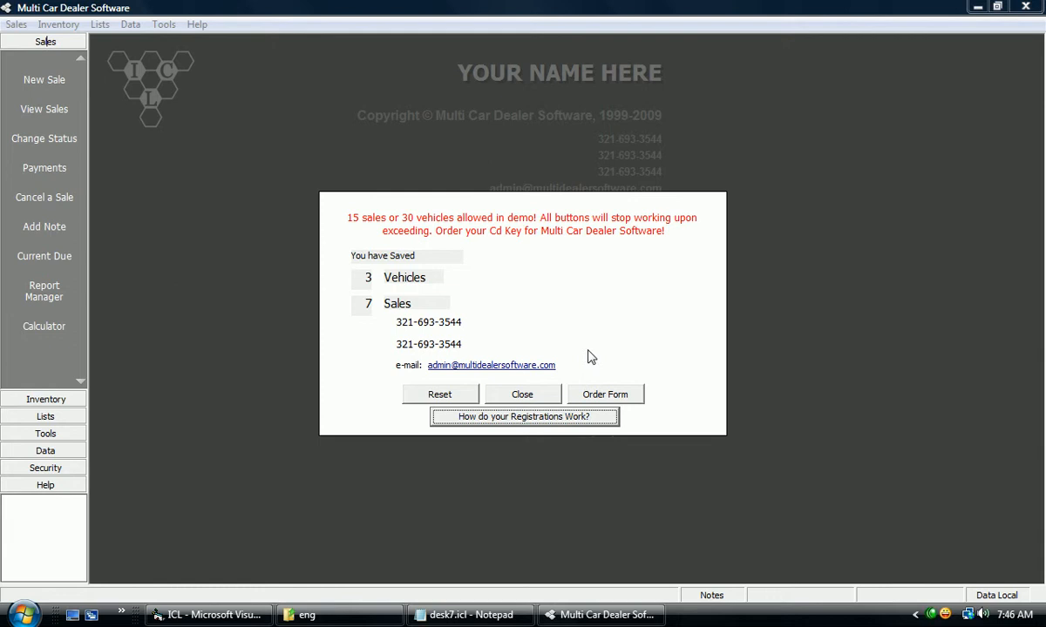
mouse_move(599, 353)
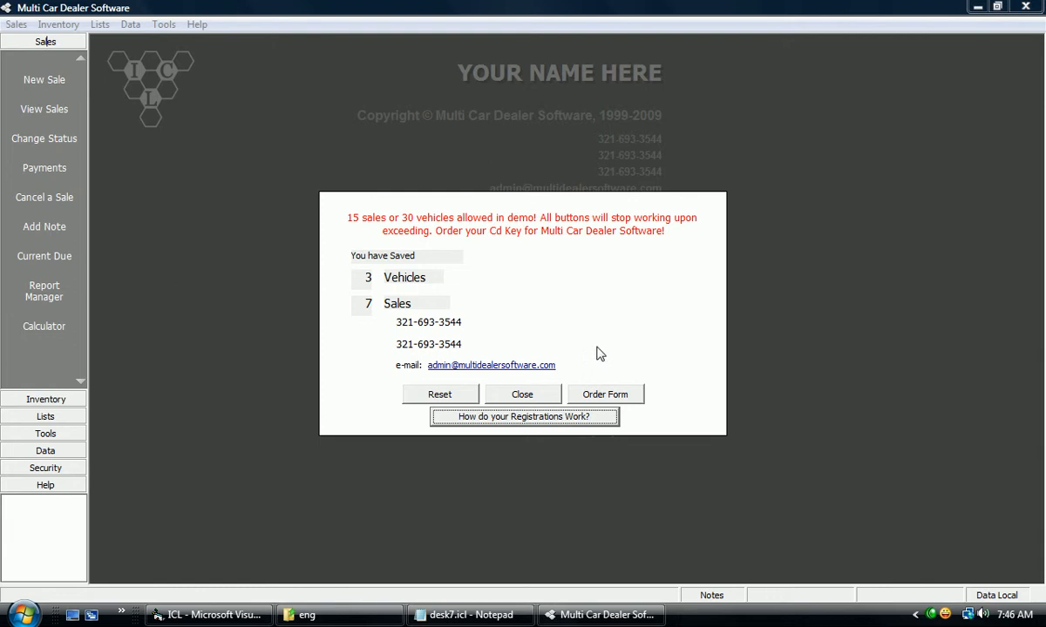
Step: Show the six-point explanation of registrations and lifetime licenses in the demo notice
left_click(524, 416)
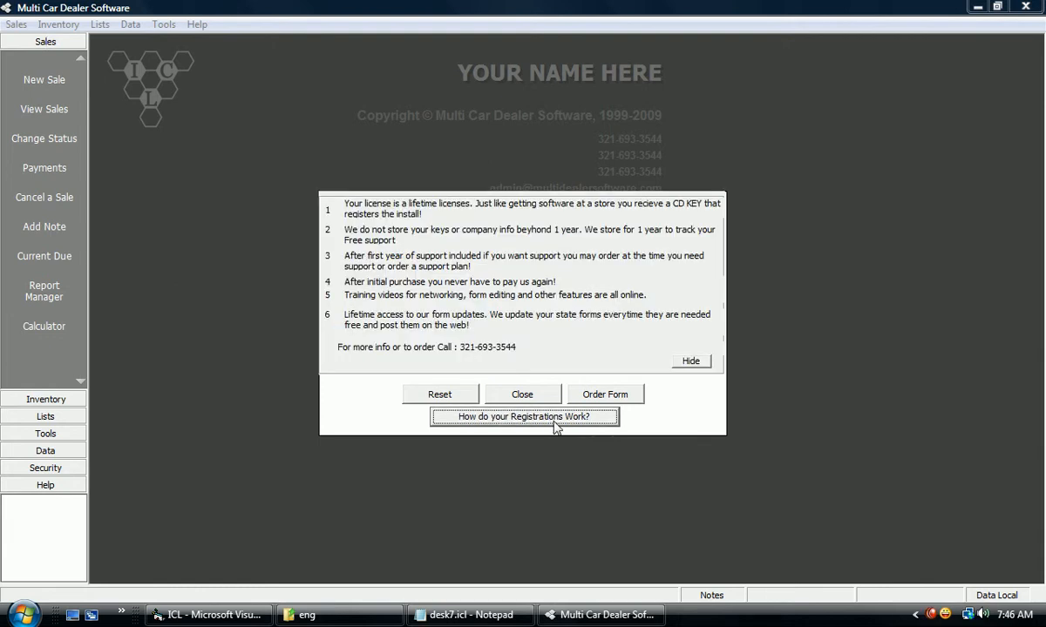
mouse_move(549, 456)
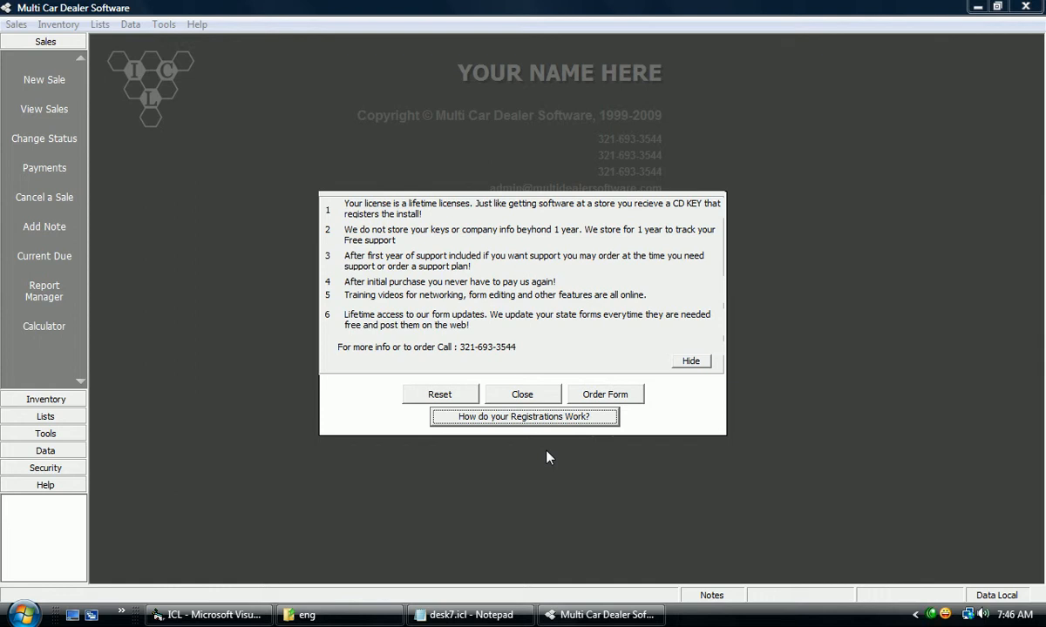
mouse_move(540, 456)
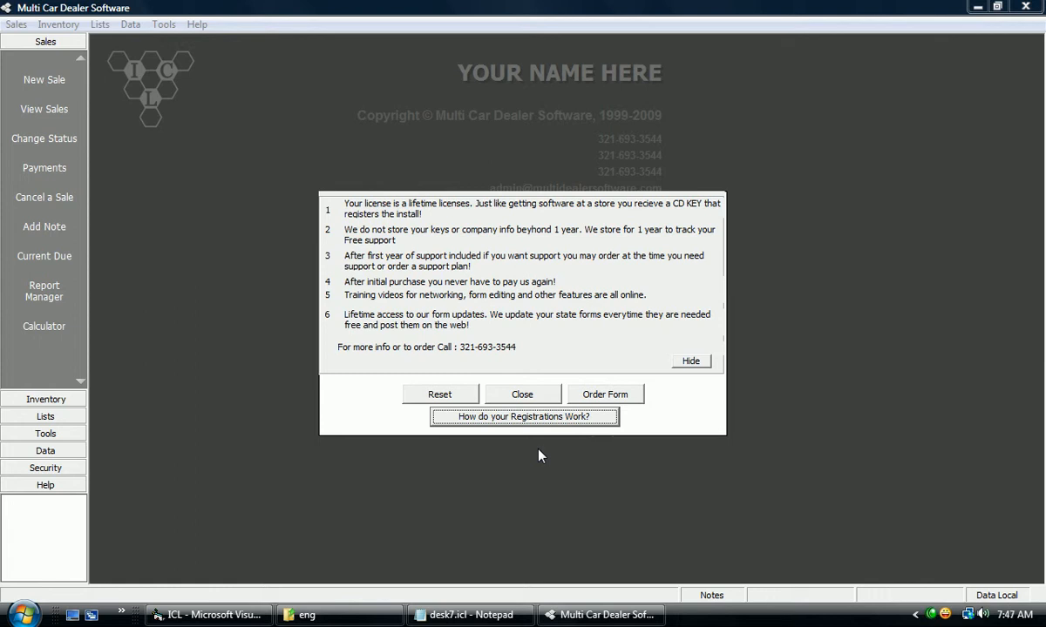
mouse_move(523, 440)
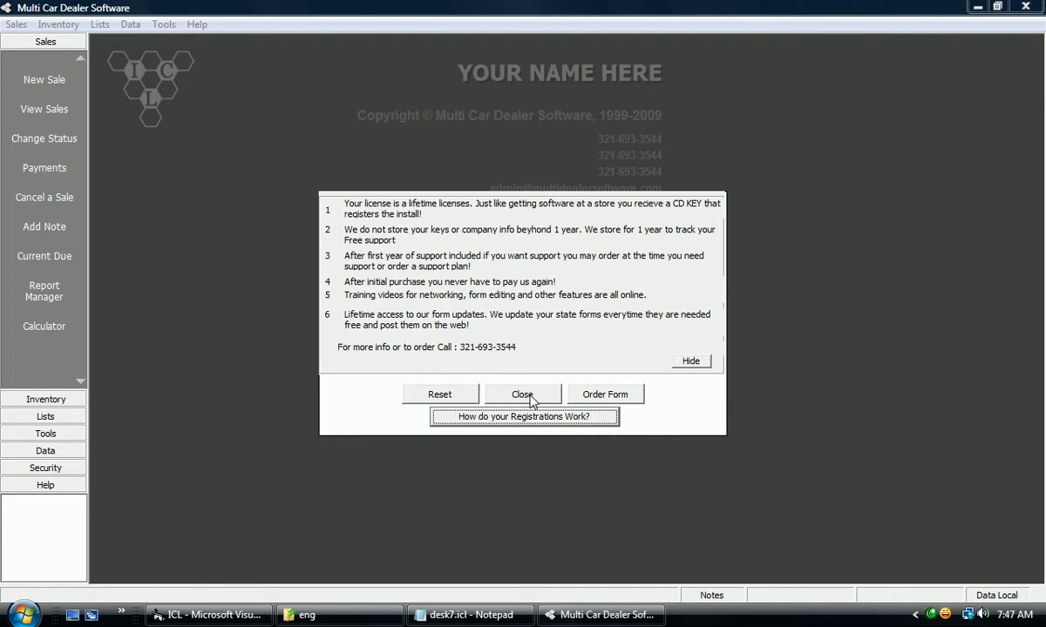
Step: Close the demo registration notice to reach the main screen
left_click(522, 394)
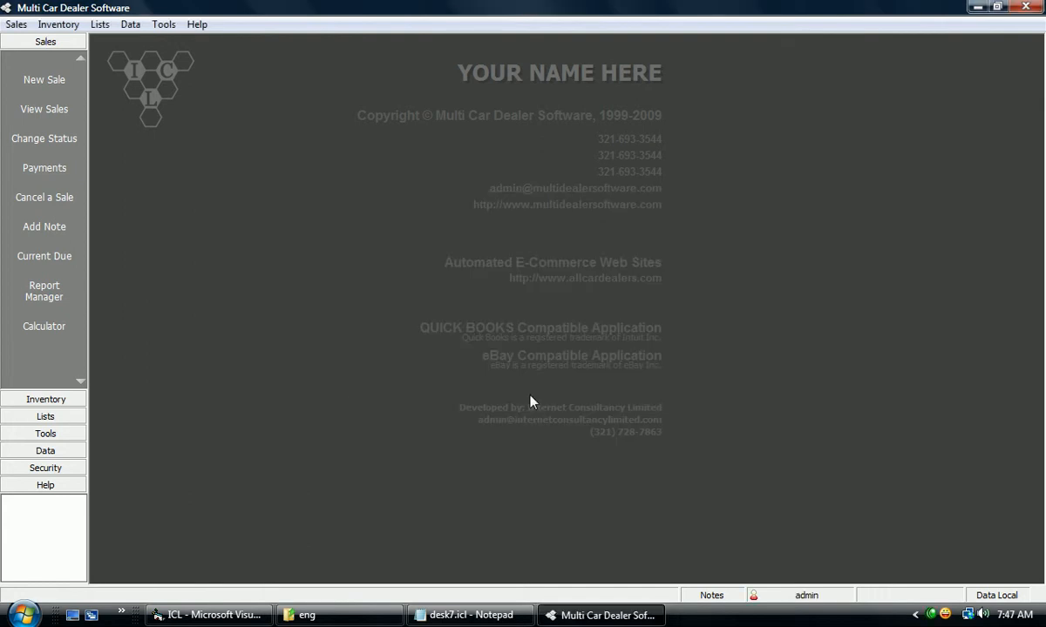
mouse_move(195, 384)
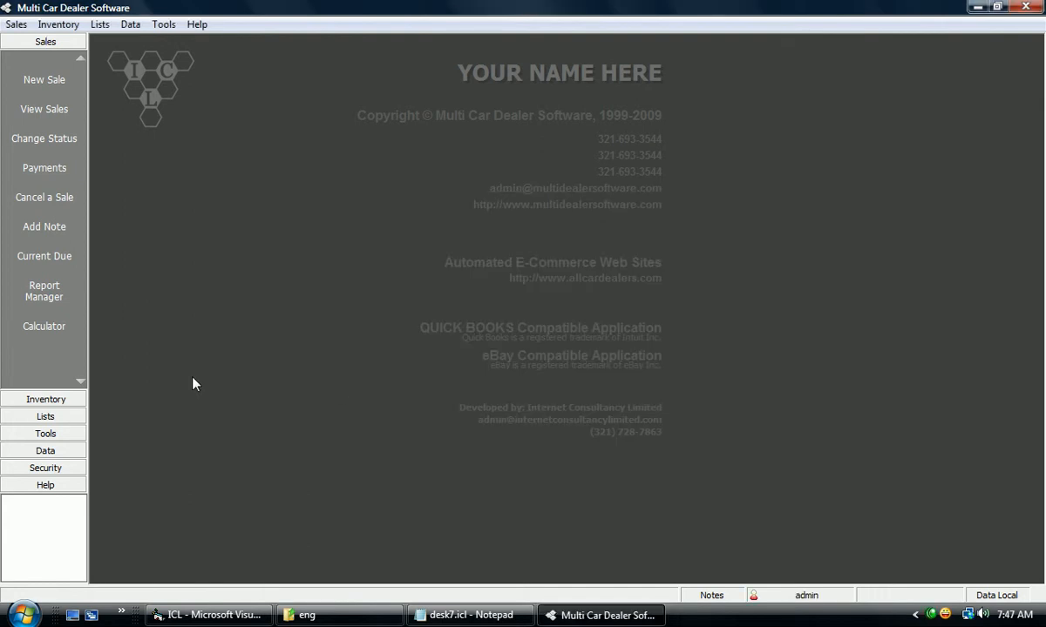
mouse_move(77, 397)
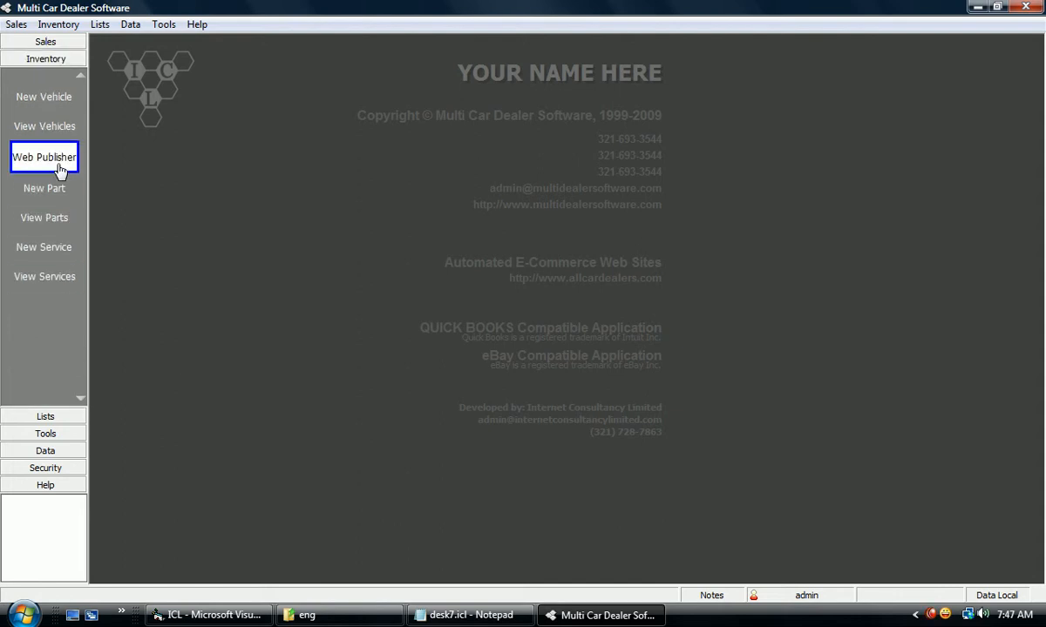
left_click(45, 157)
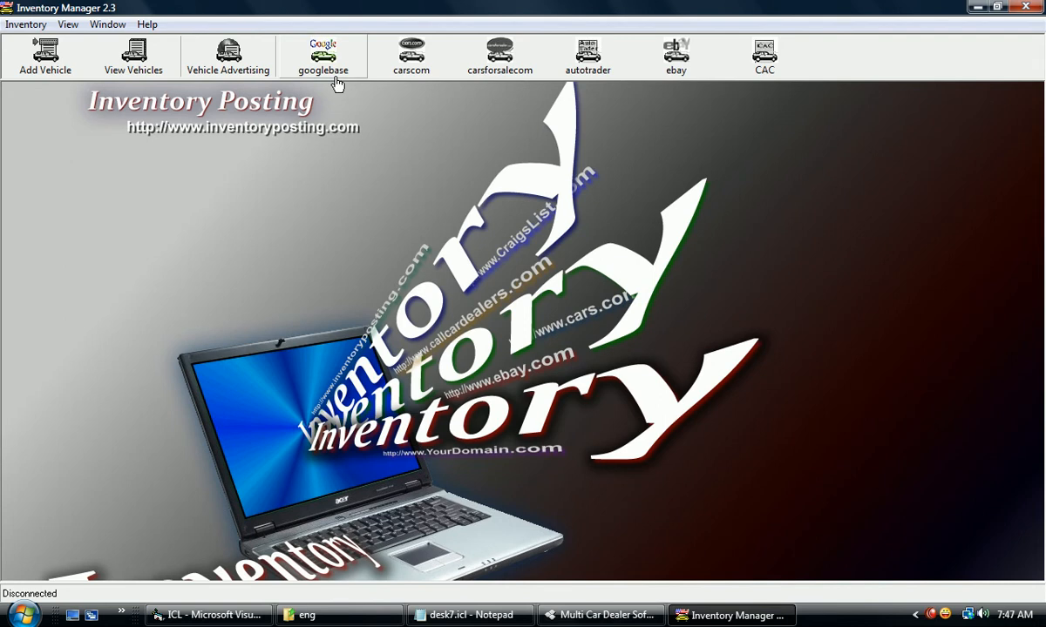
mouse_move(396, 246)
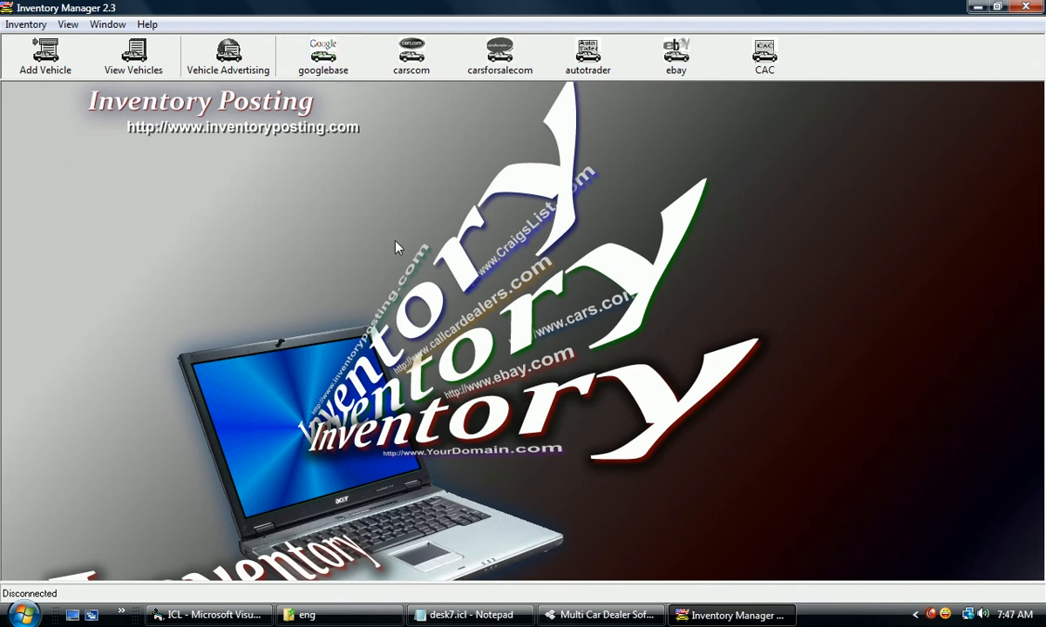
left_click(227, 57)
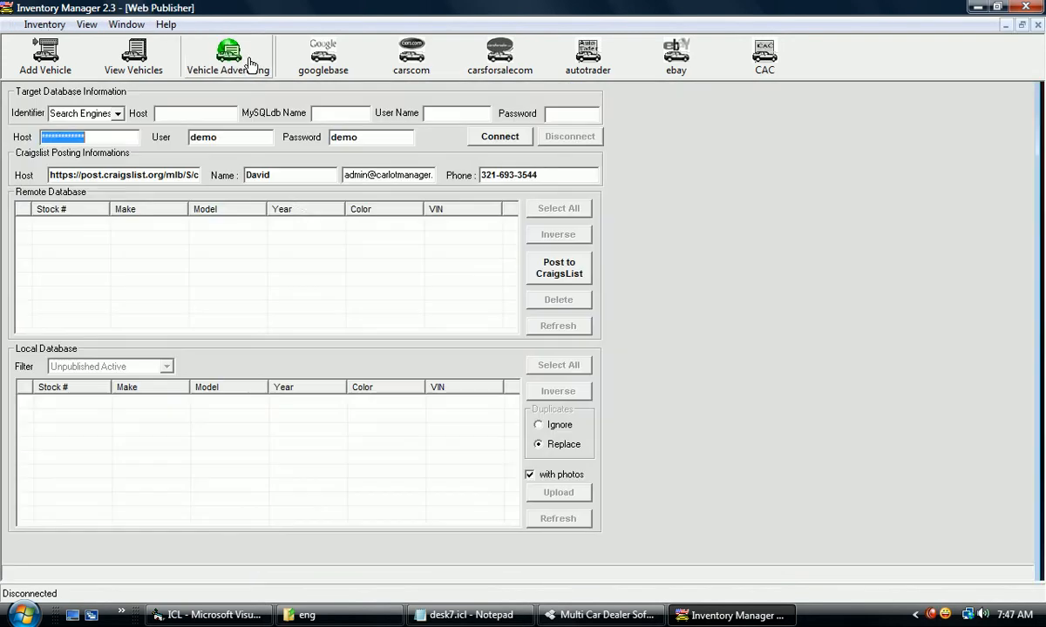
left_click(500, 136)
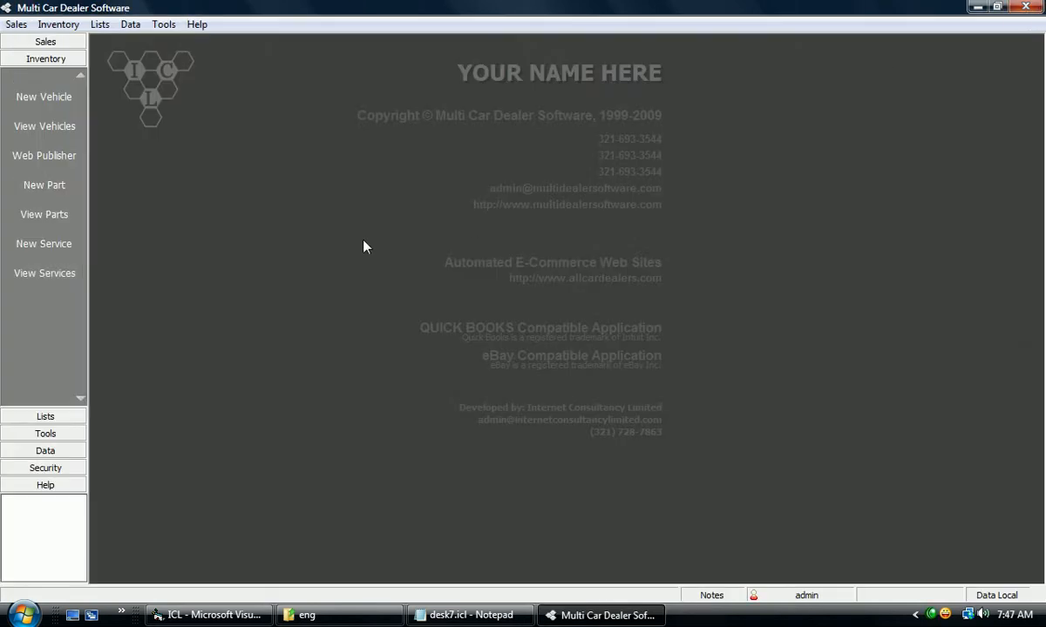
Step: From the Sales sidebar's View Sales list, open account 4's deal info
left_click(44, 41)
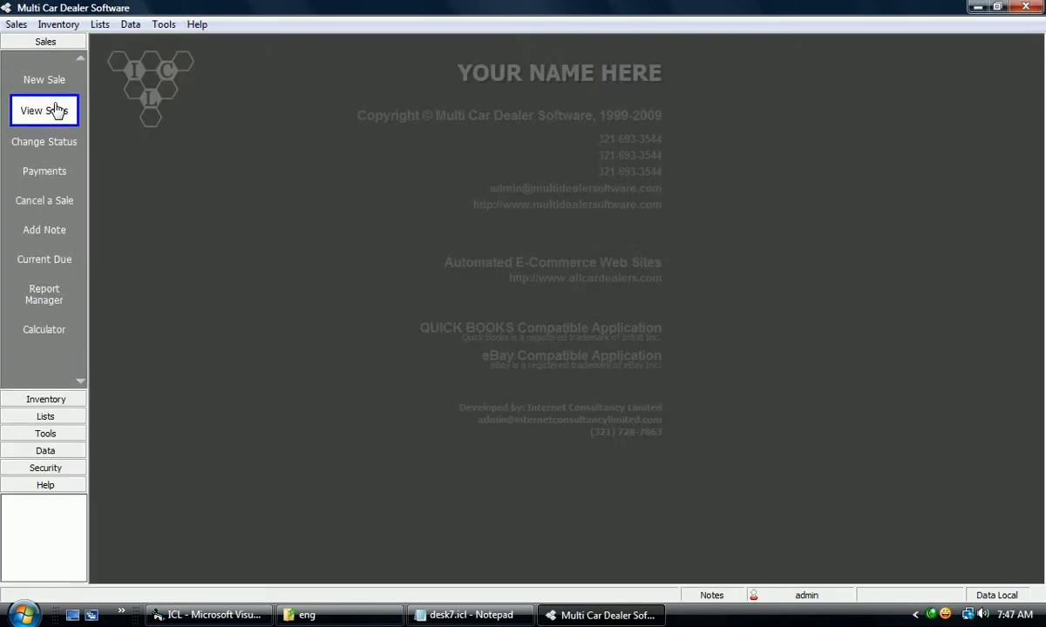
left_click(44, 109)
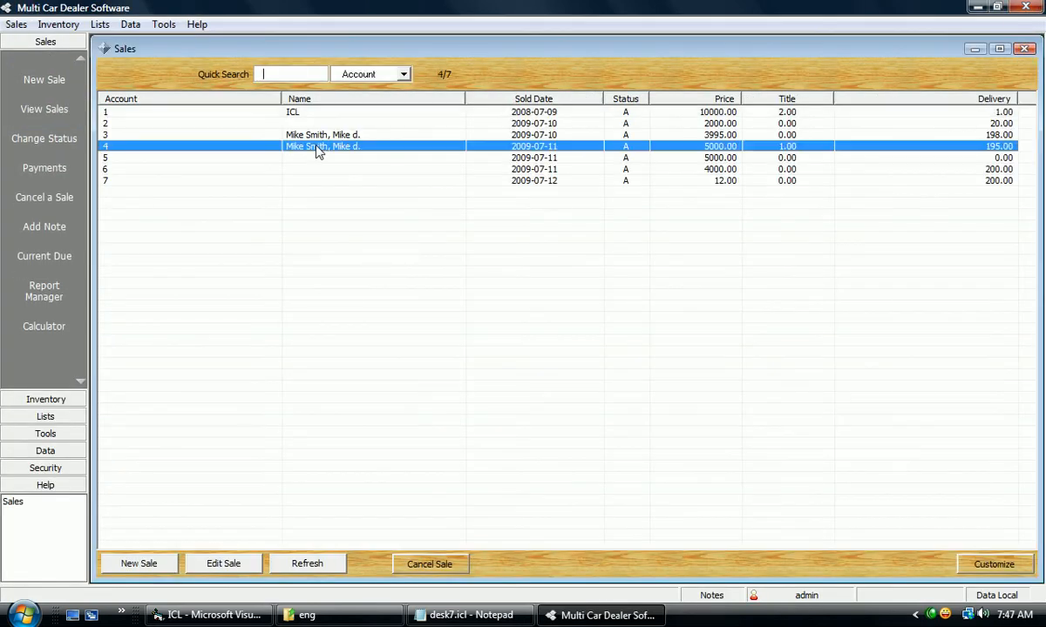
double_click(323, 145)
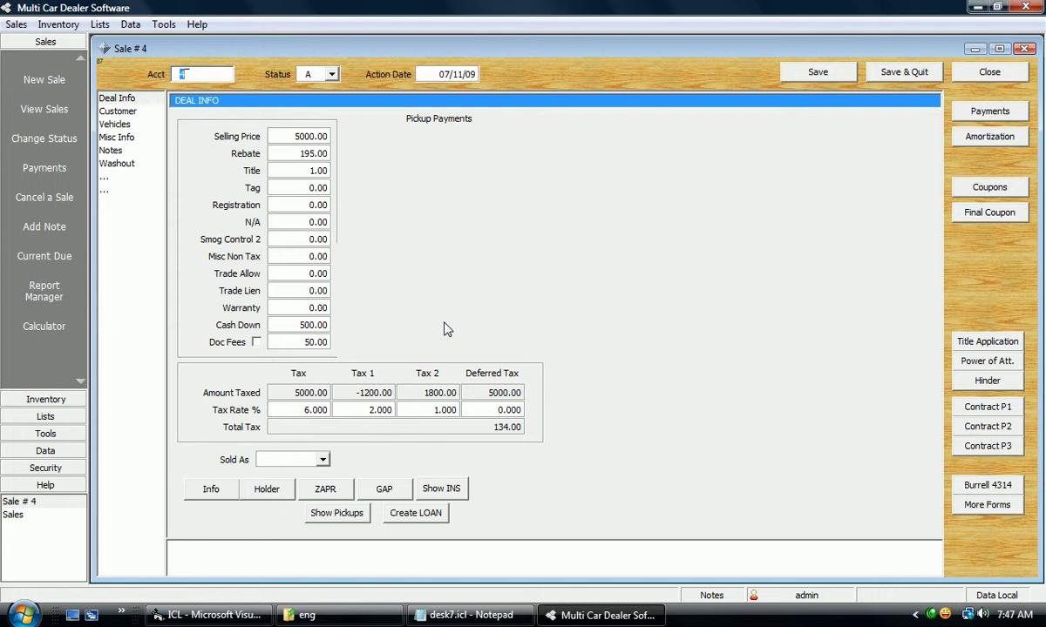
Step: Open the Report Manager while Sale #4 stays open
left_click(44, 145)
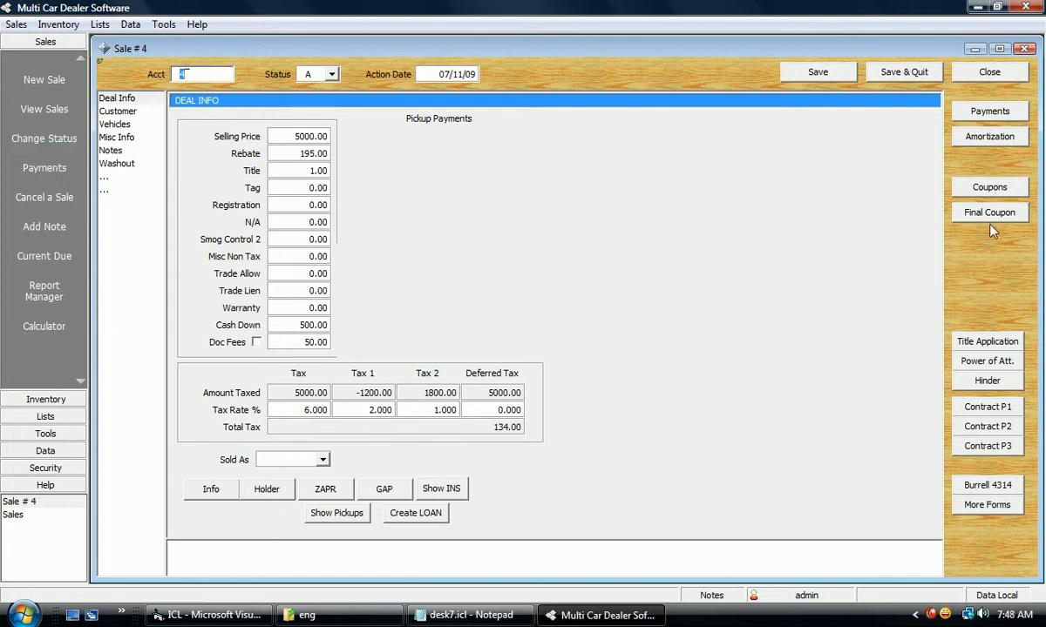
mouse_move(978, 504)
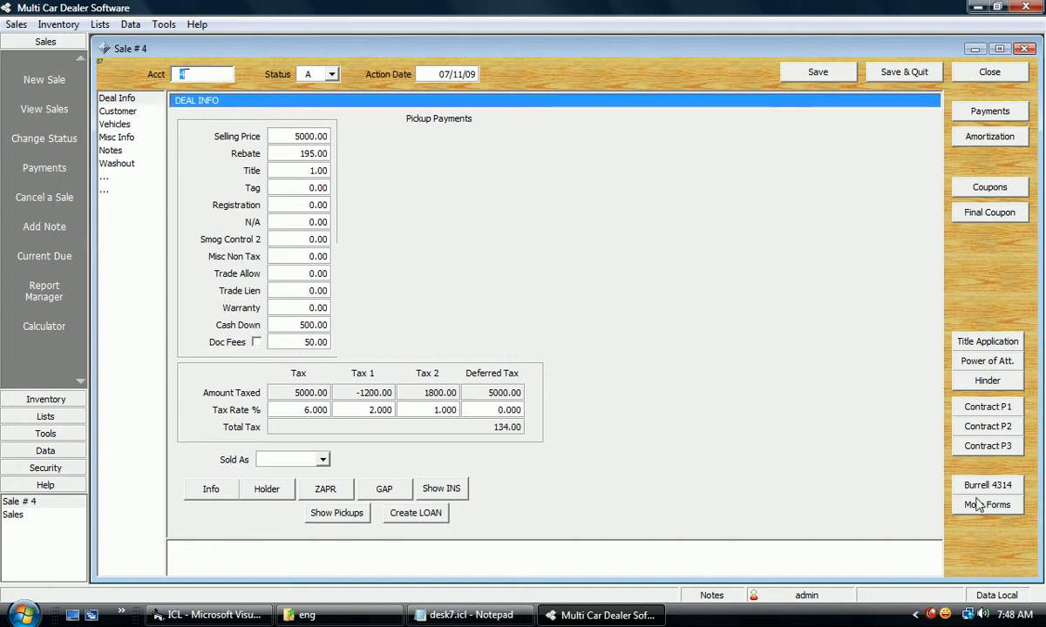
mouse_move(991, 508)
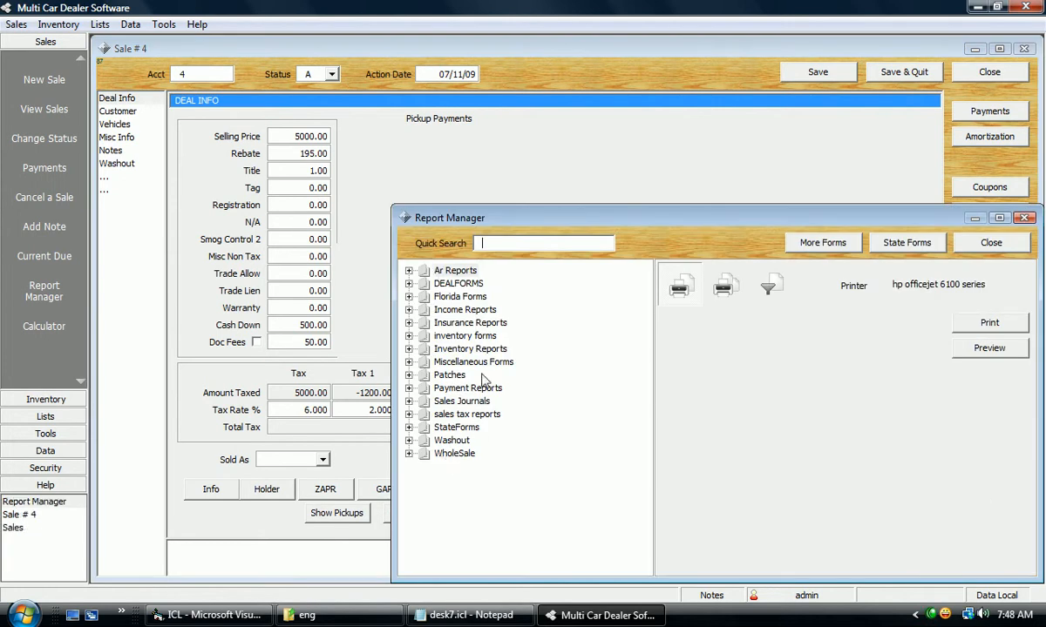
Step: Select FL BUYERS ORDER #2-FP 8-03-CLM under Florida Forms for account 4
left_click(410, 297)
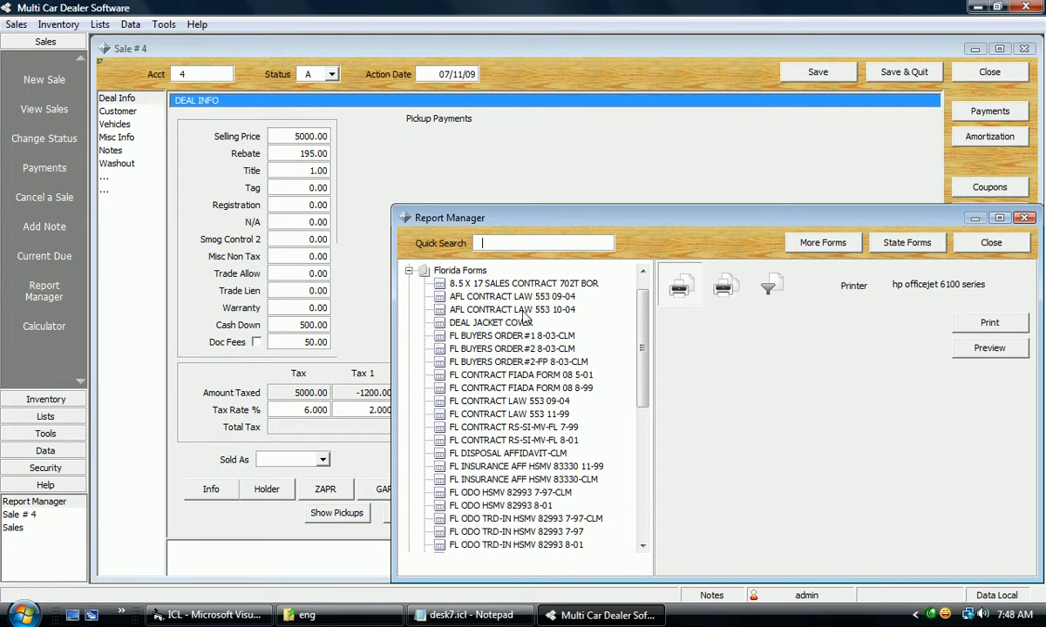
left_click(523, 284)
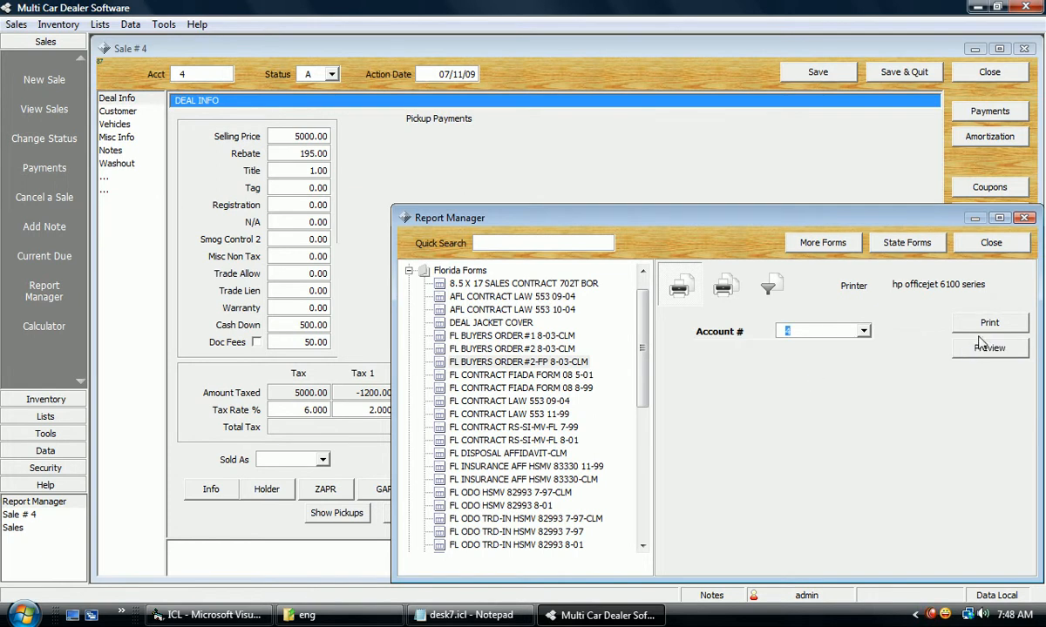
left_click(990, 348)
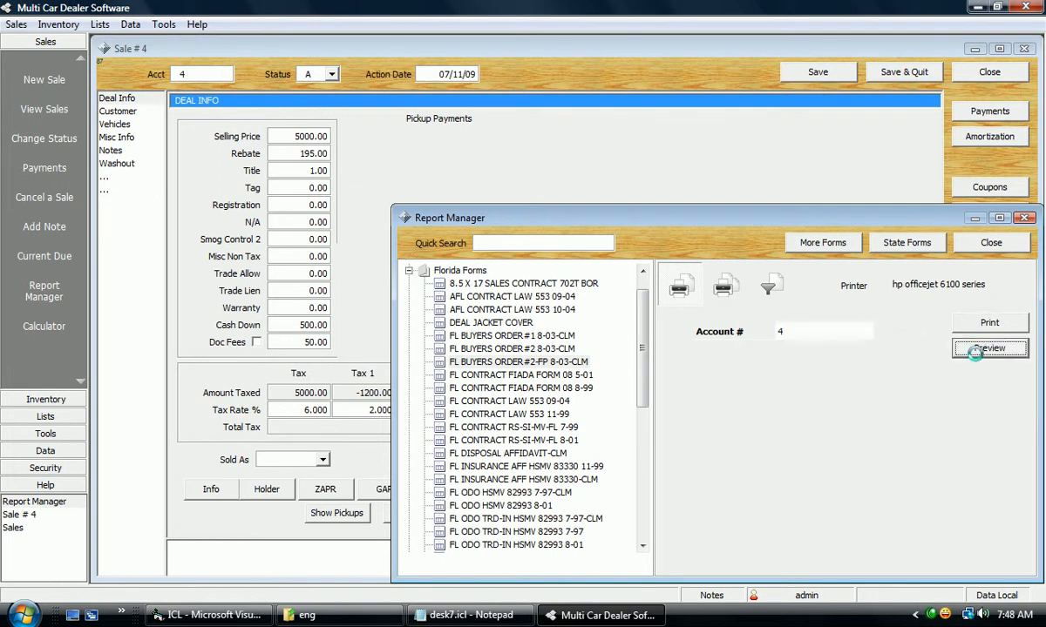
left_click(989, 349)
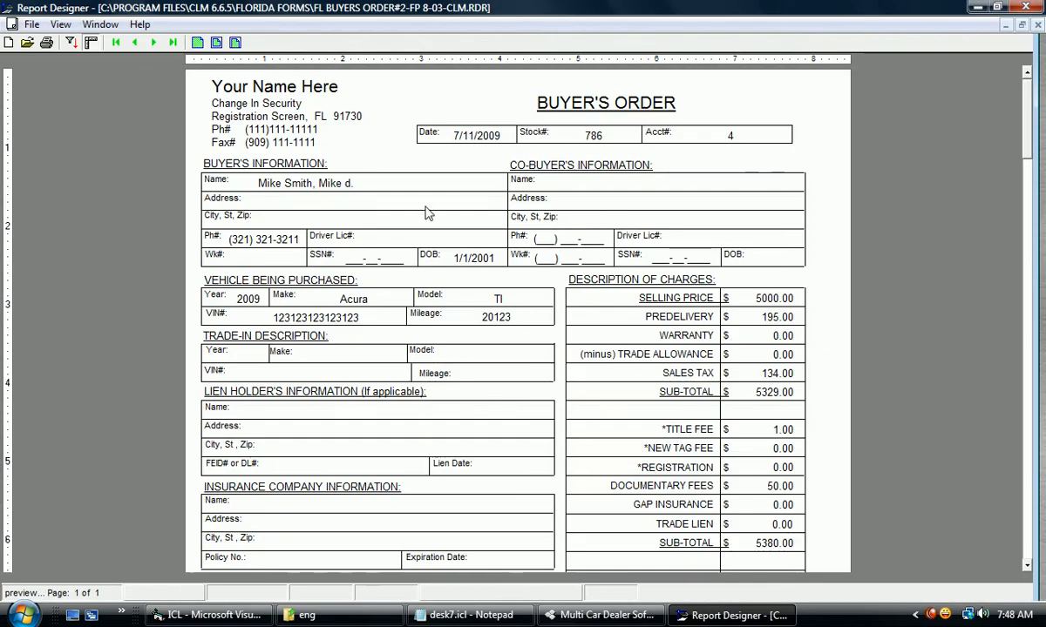
left_click(33, 23)
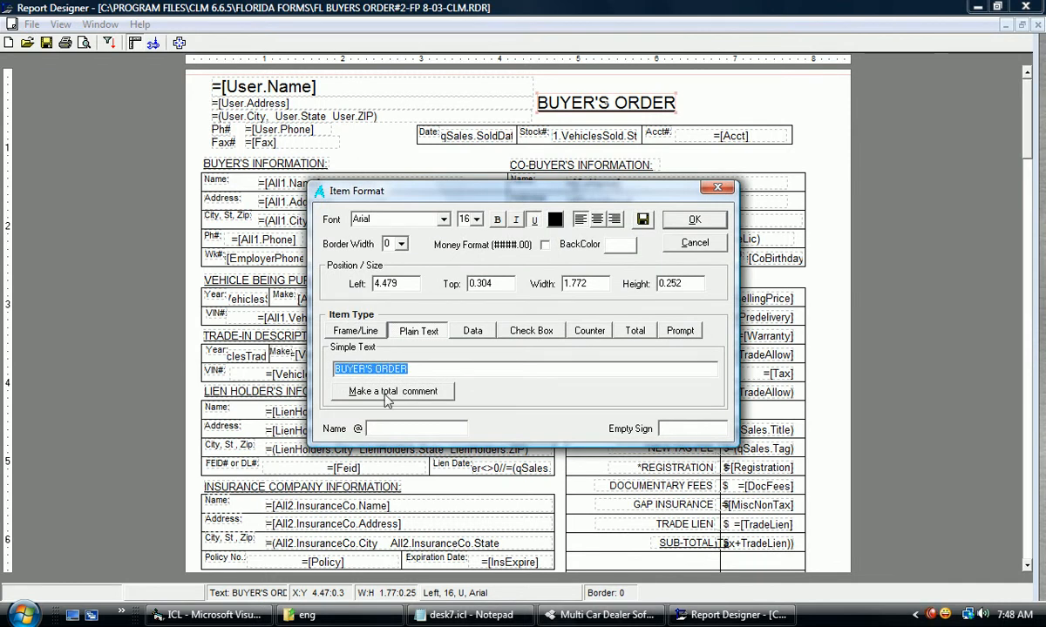
type("BILL OF SA")
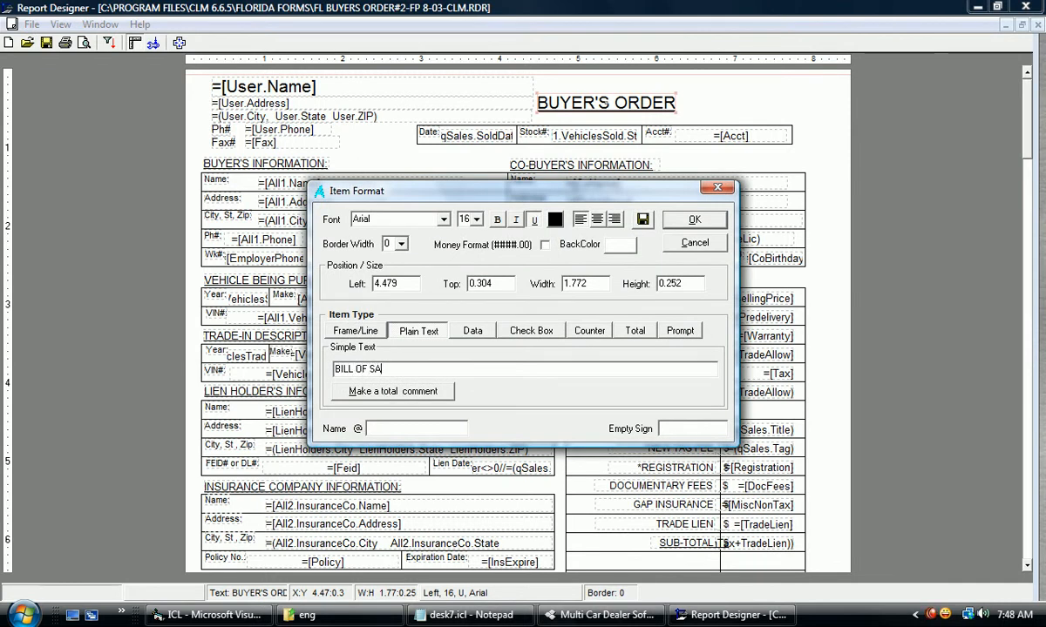
left_click(694, 218)
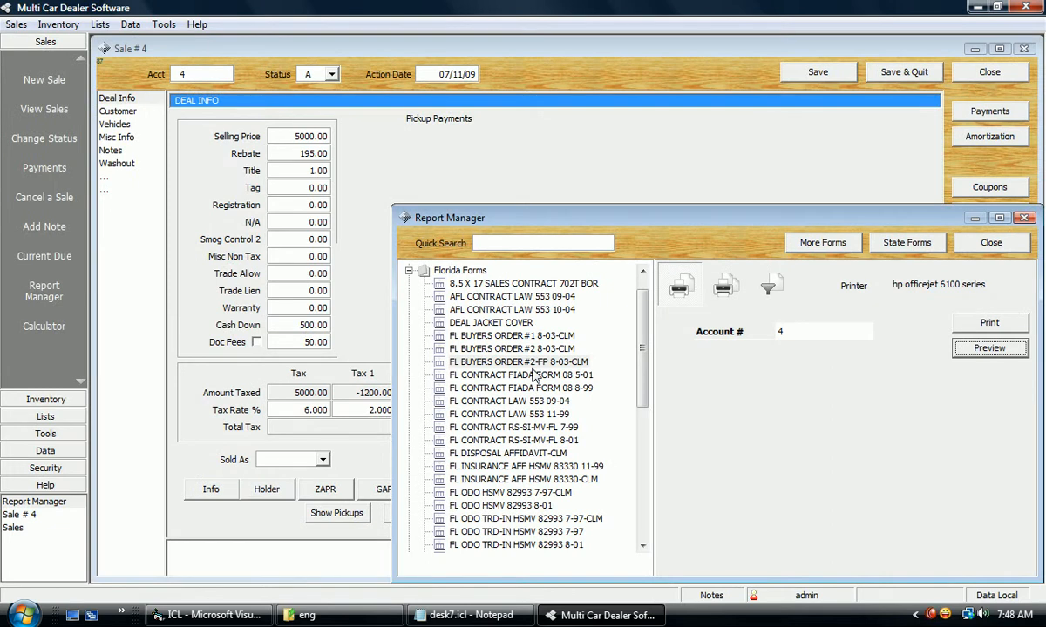
Step: Move the Report Manager window aside and close it
left_click_drag(448, 217, 257, 135)
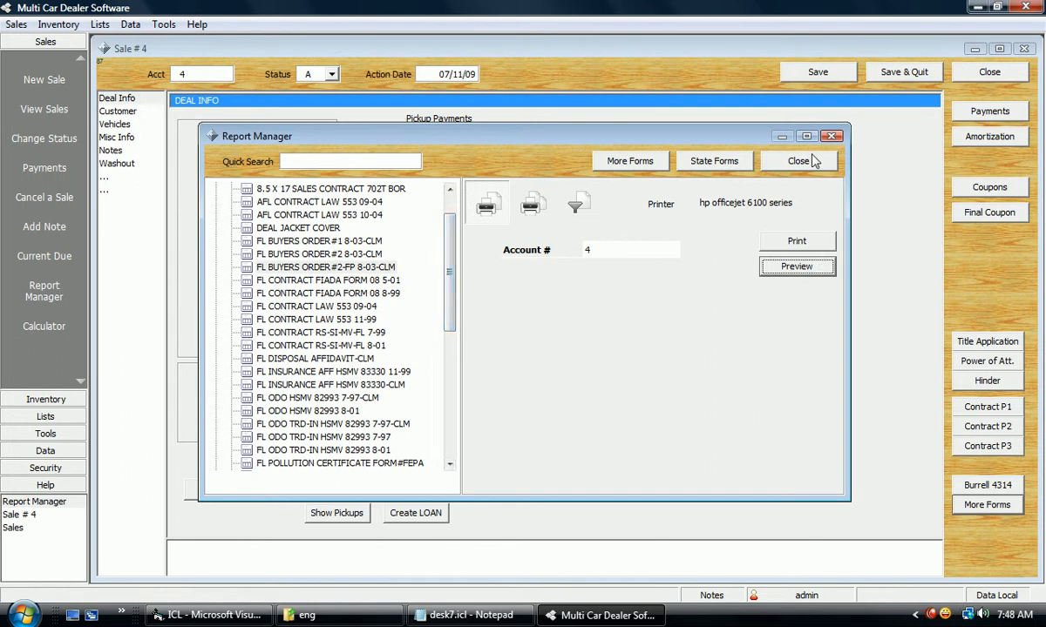
left_click(797, 161)
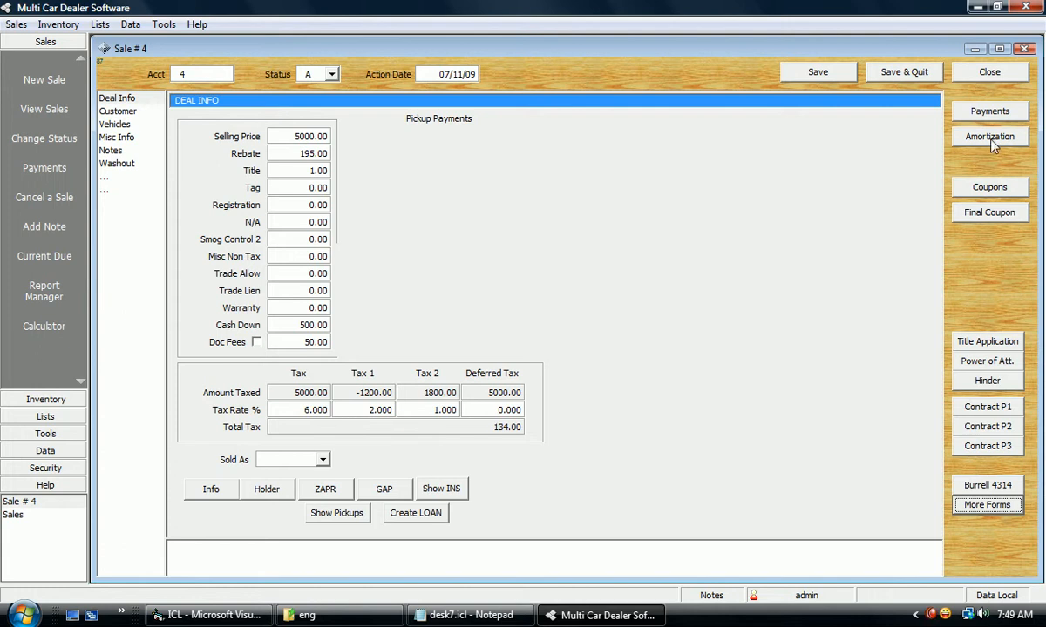
Step: View Sale #4's weekly 144.30 amortization schedule, then close it
left_click(989, 136)
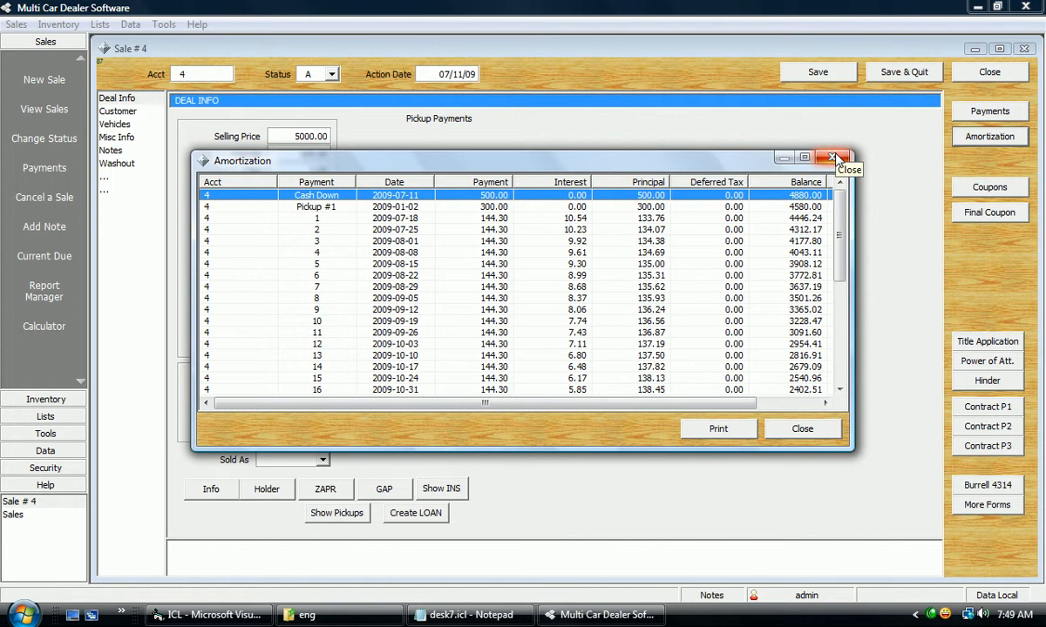
scroll("down", 3)
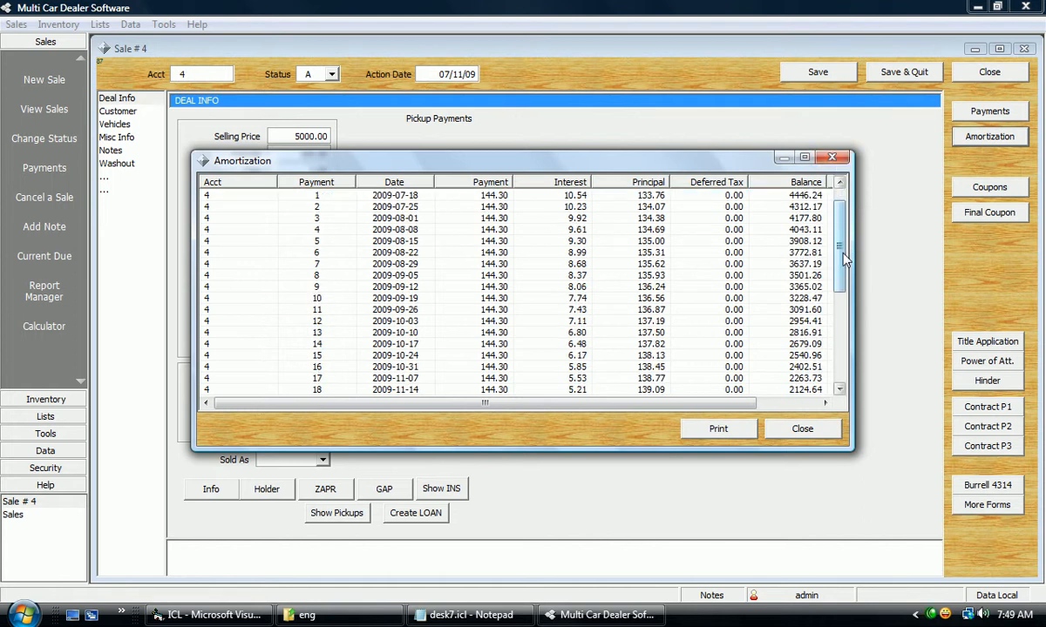
left_click(801, 428)
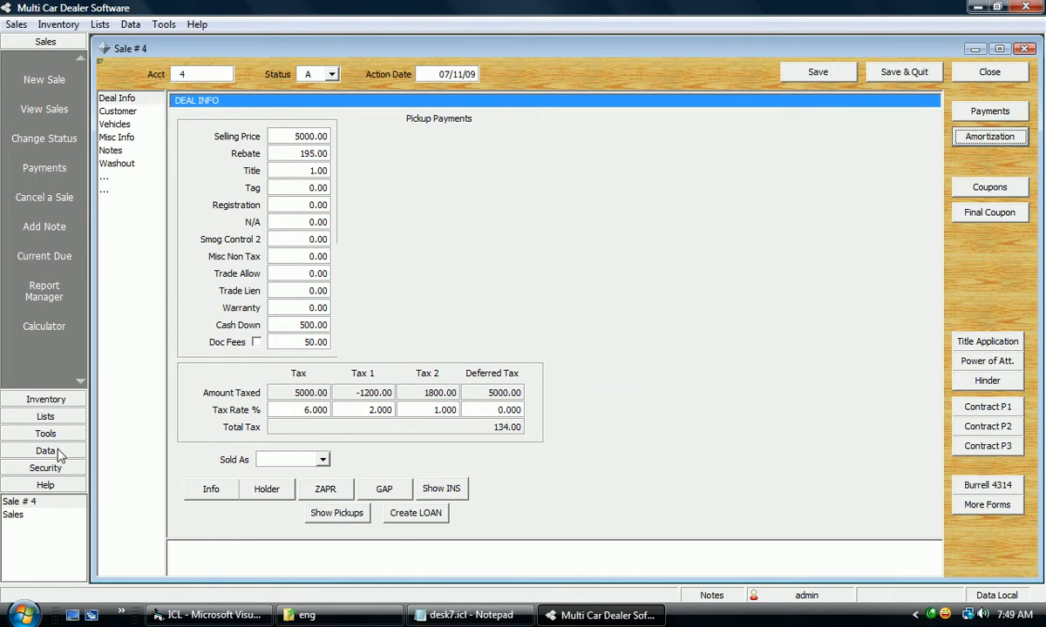
mouse_move(59, 406)
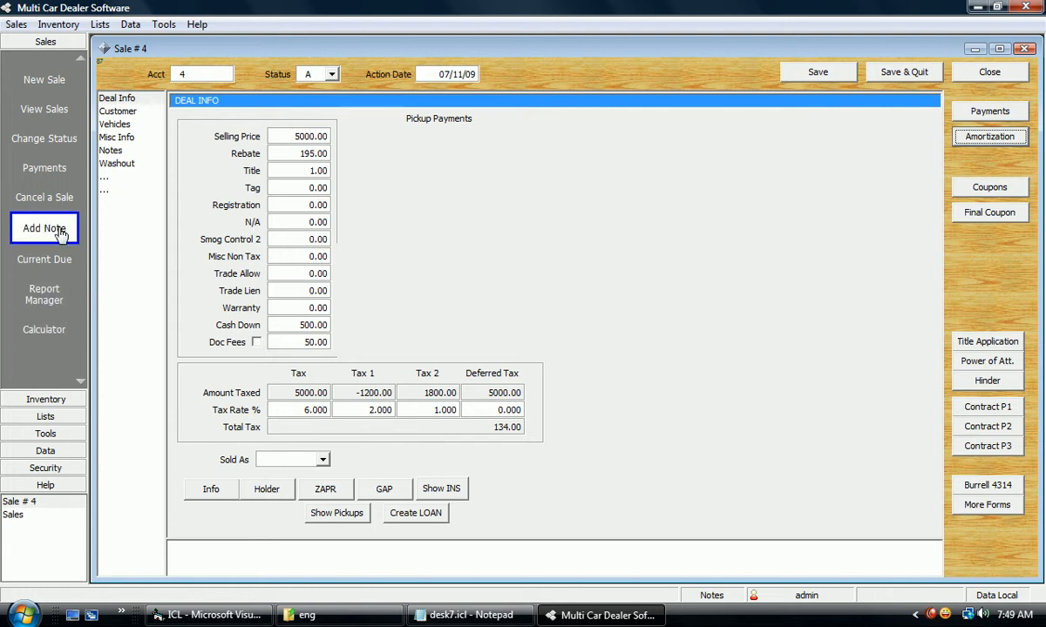
Step: Open Sale #6 from View Sales and cancel the pop-up message
left_click(44, 227)
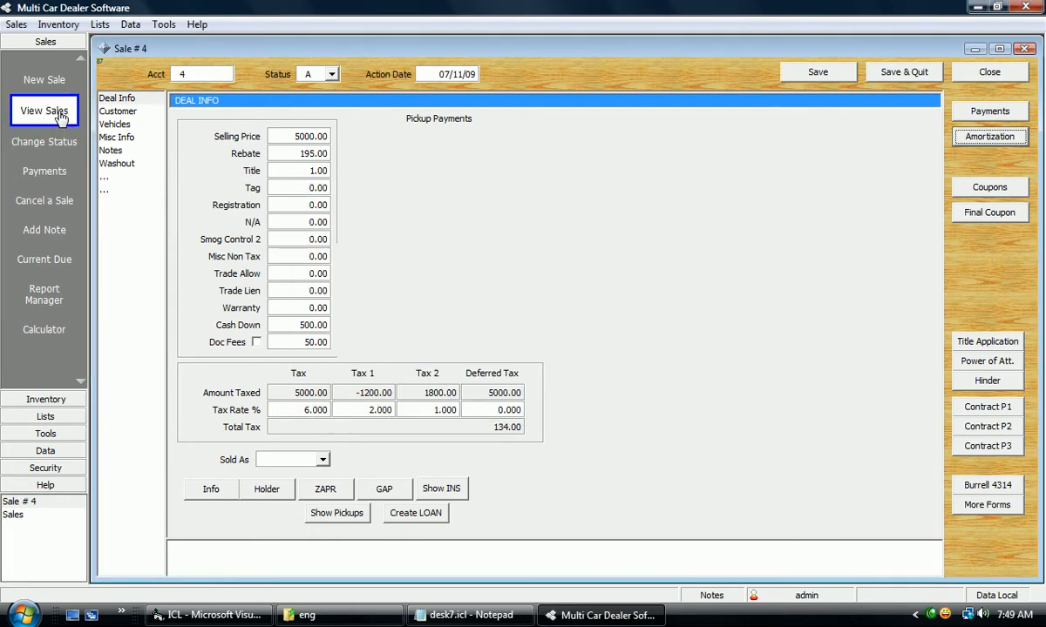
mouse_move(44, 227)
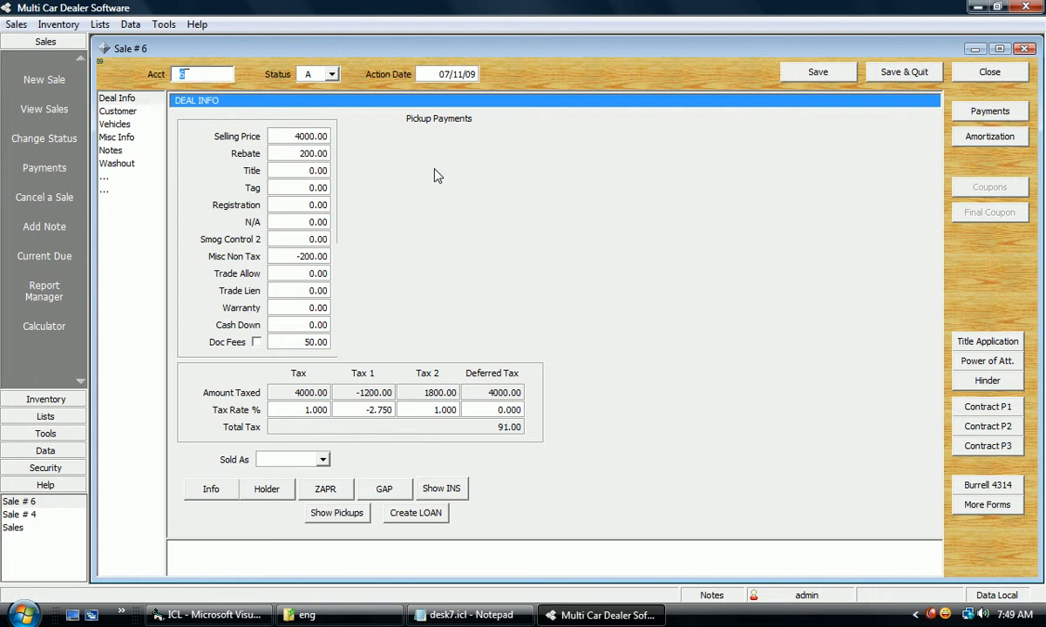
mouse_move(433, 181)
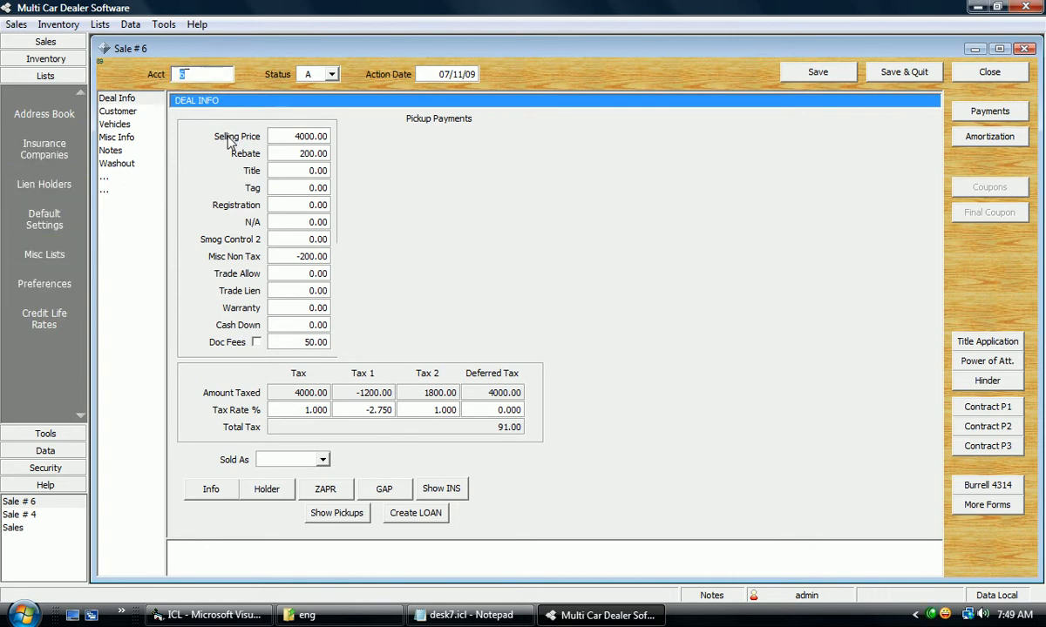
mouse_move(268, 196)
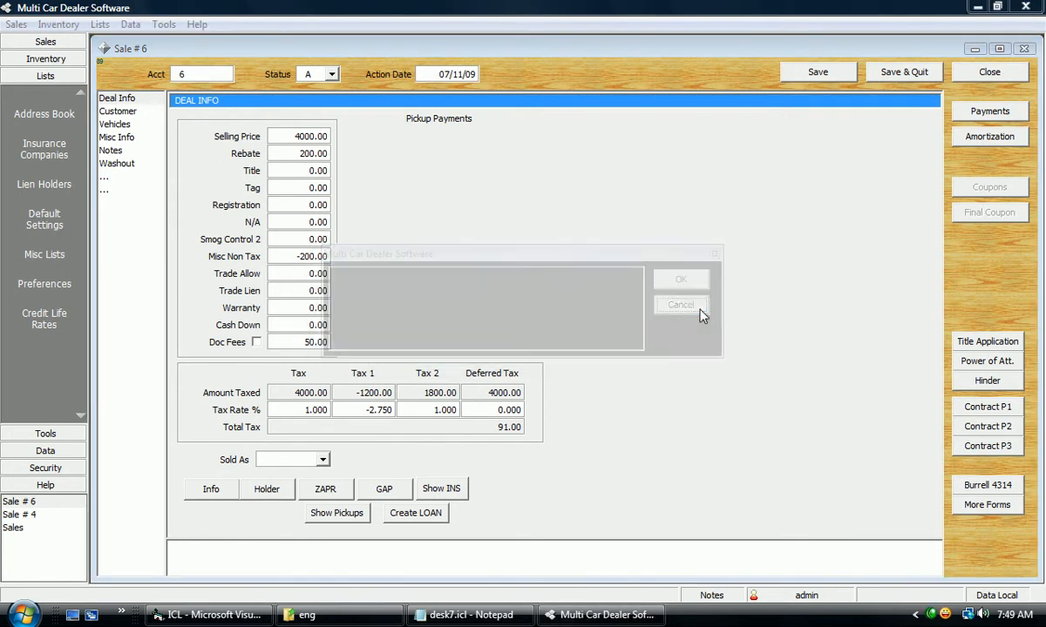
left_click(681, 304)
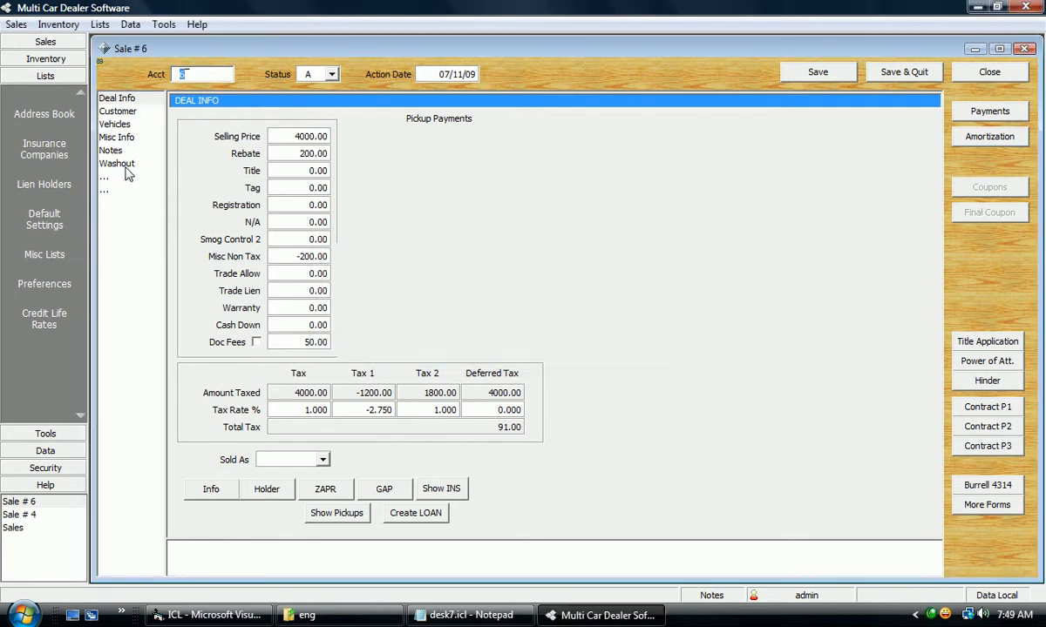
mouse_move(119, 146)
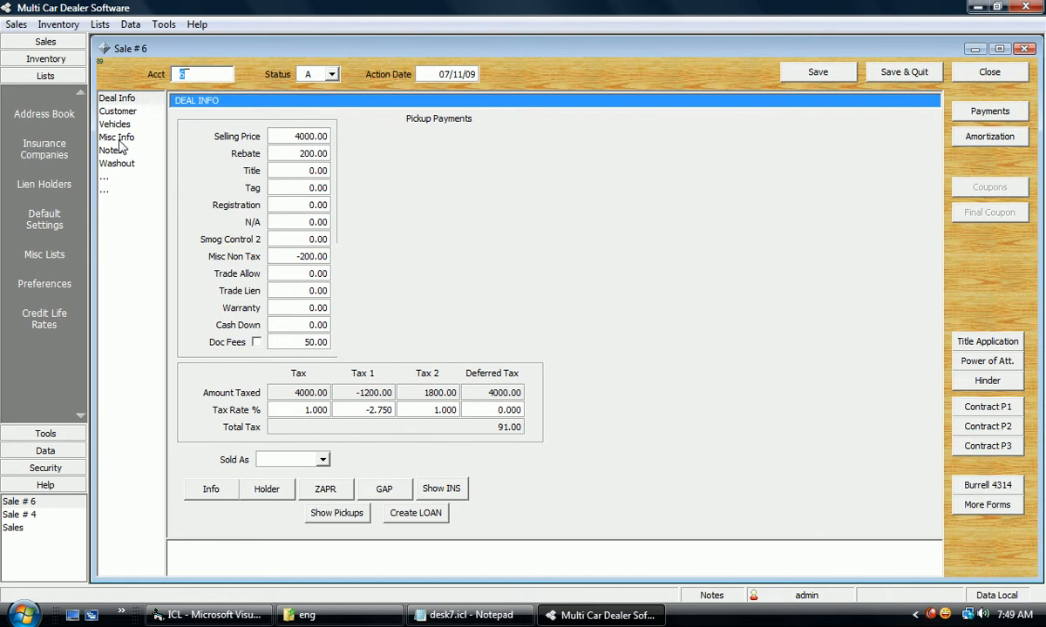
Step: View Sale #6's Misc Info page, then browse the Data, Security and Help sidebar modules
left_click(116, 137)
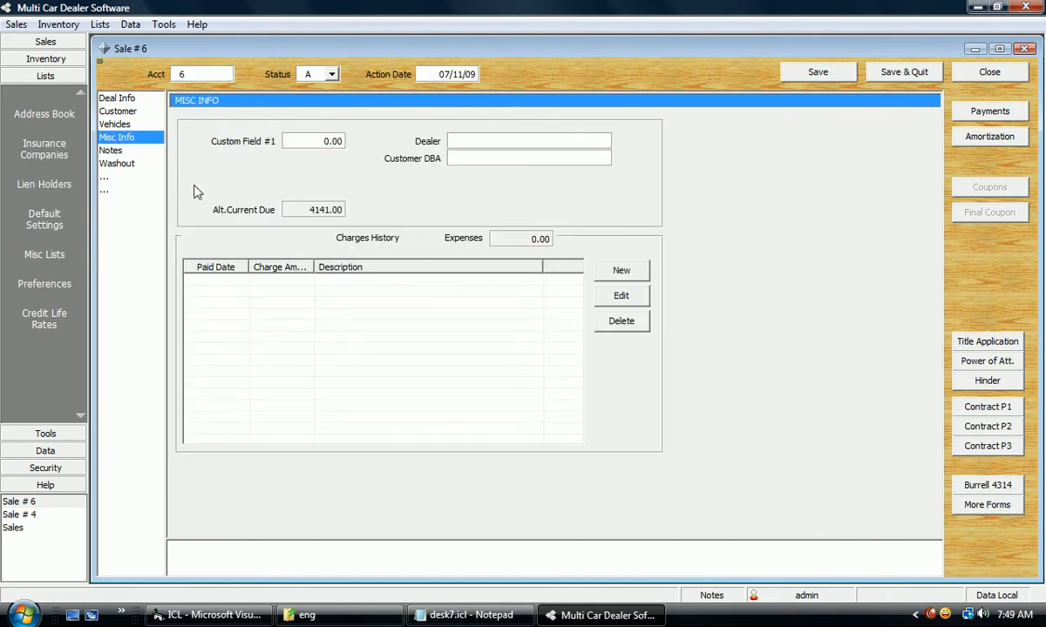
mouse_move(536, 318)
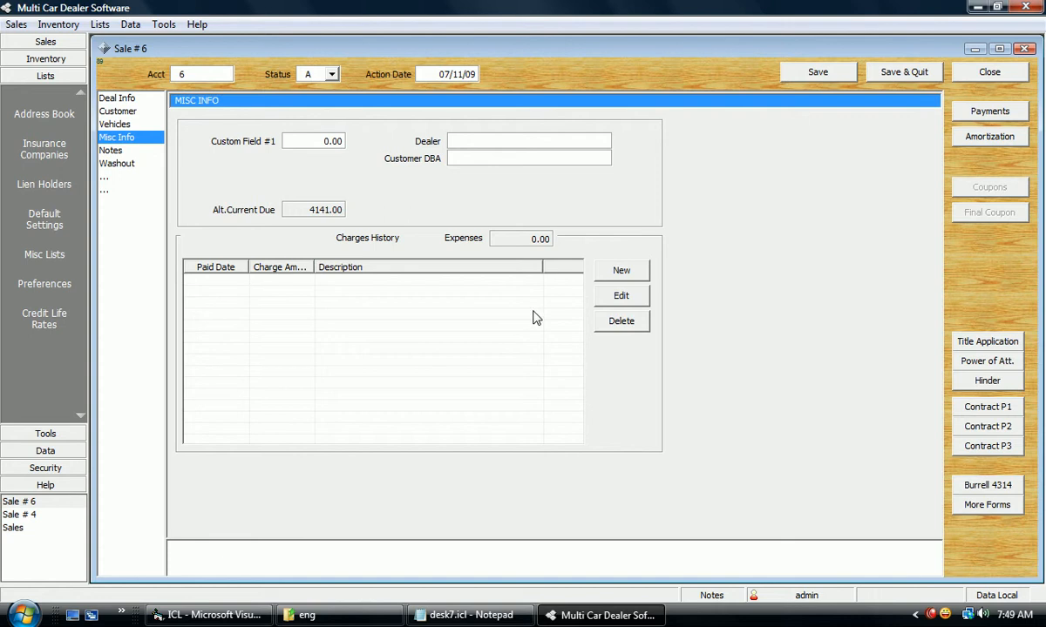
mouse_move(205, 305)
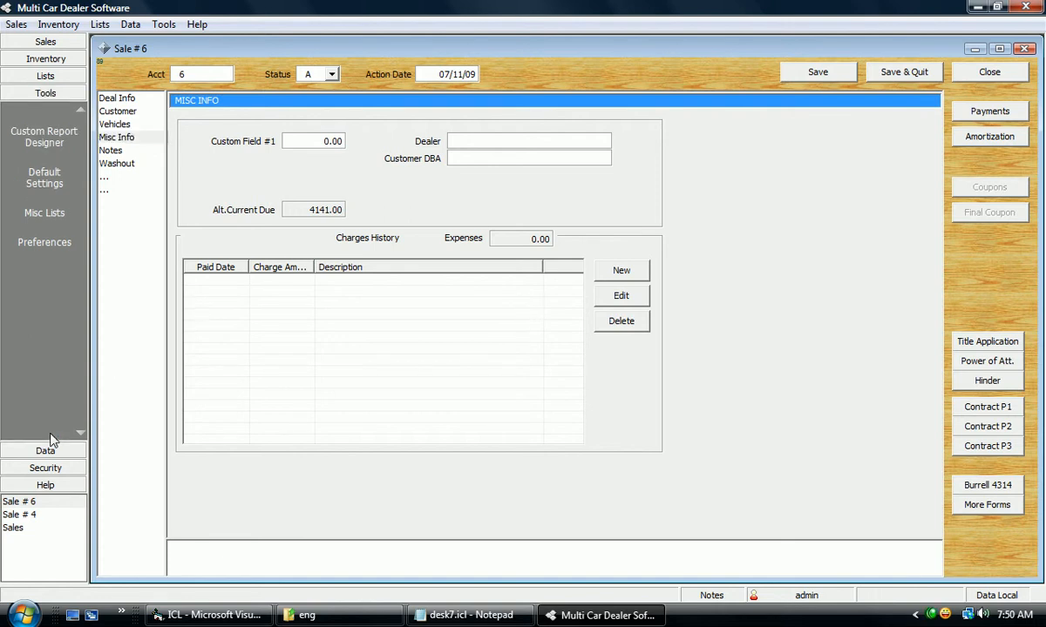
left_click(44, 110)
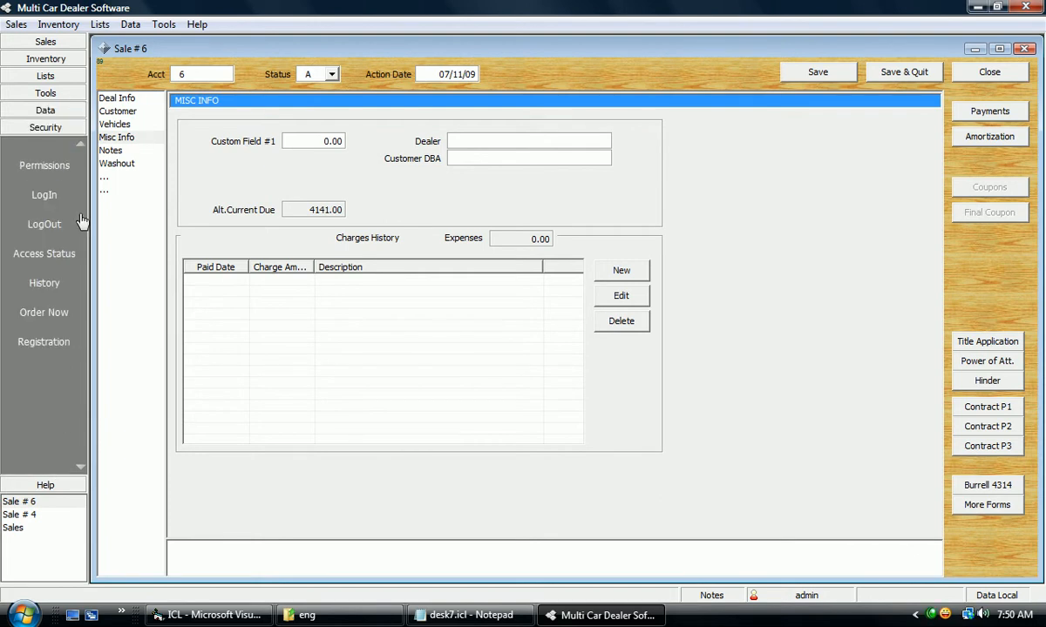
left_click(44, 166)
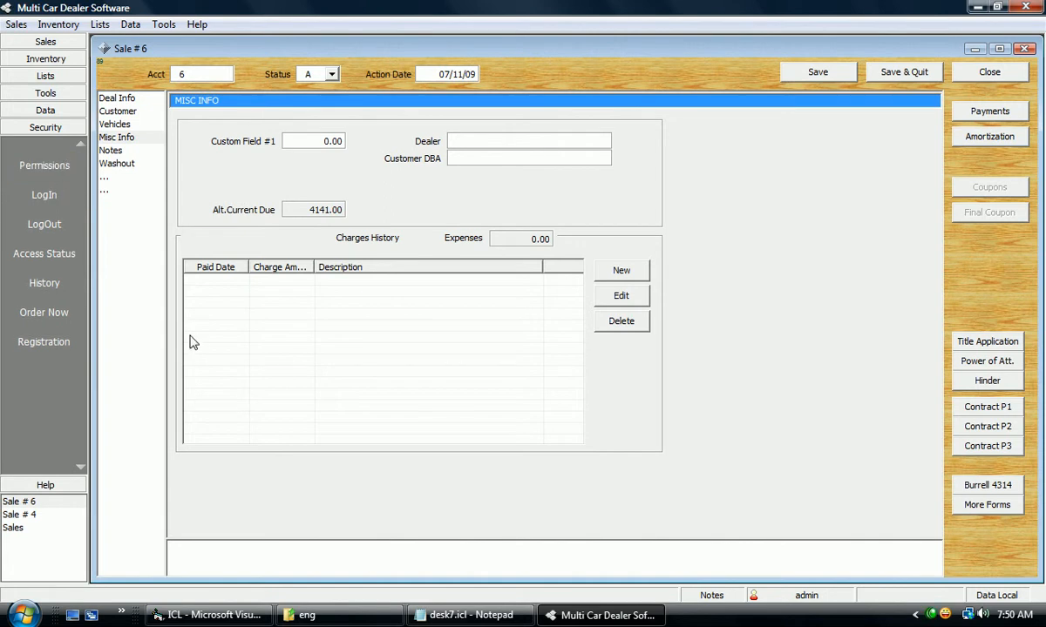
left_click(44, 165)
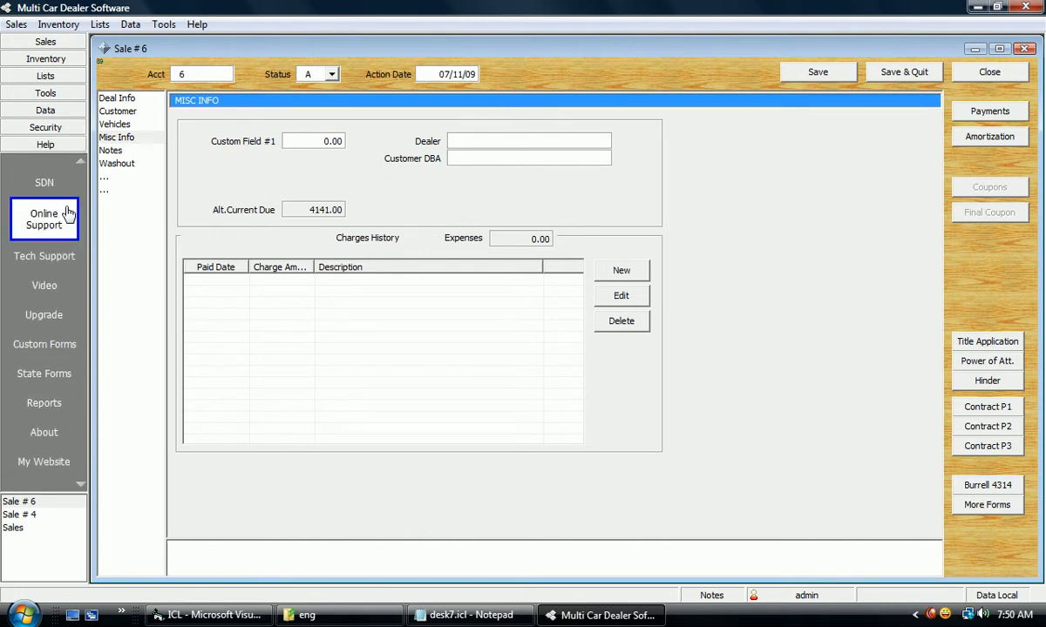
left_click(44, 127)
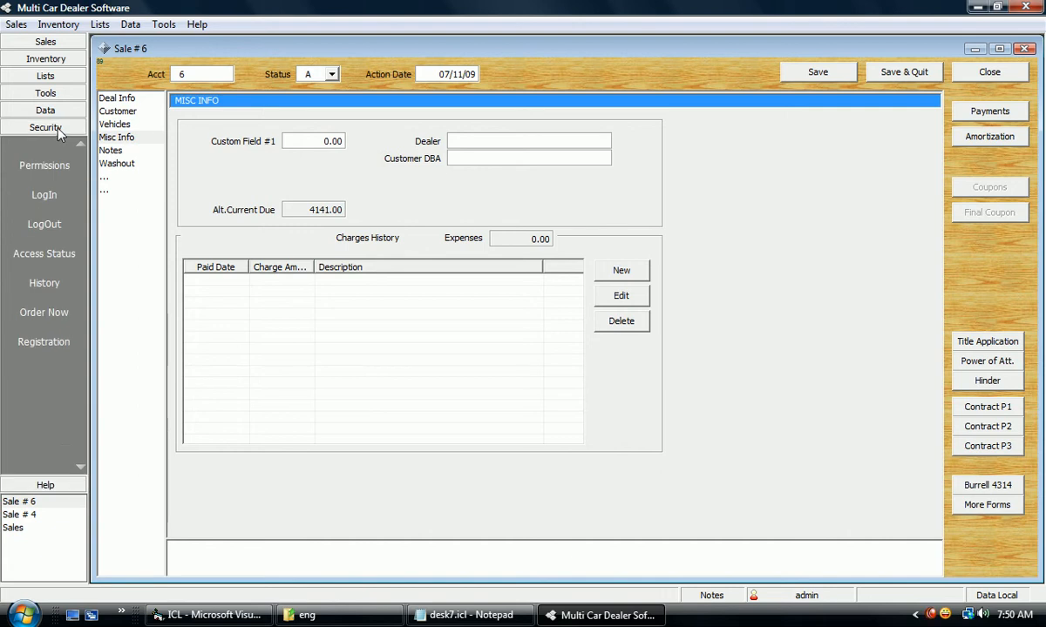
mouse_move(70, 156)
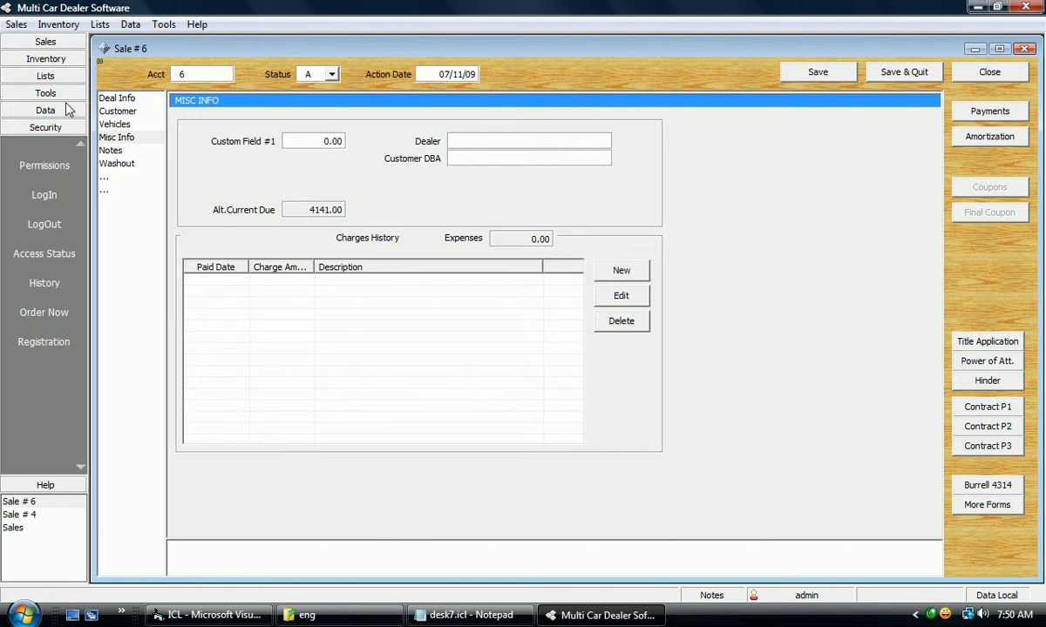
Step: Start new sale #8, enter a -200.00 rebate, and save it
left_click(43, 80)
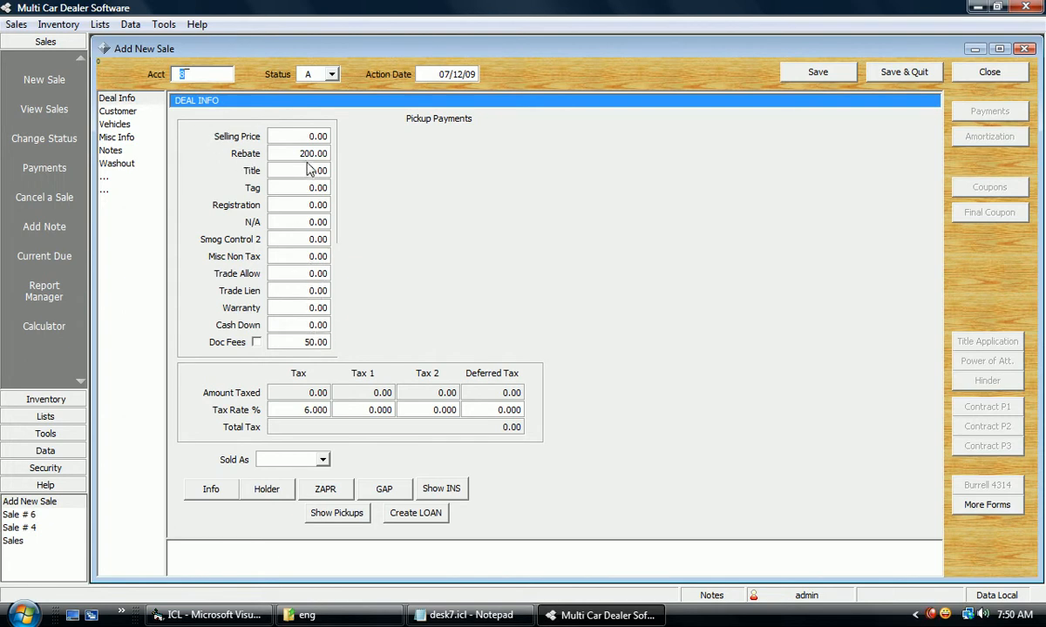
left_click(299, 154)
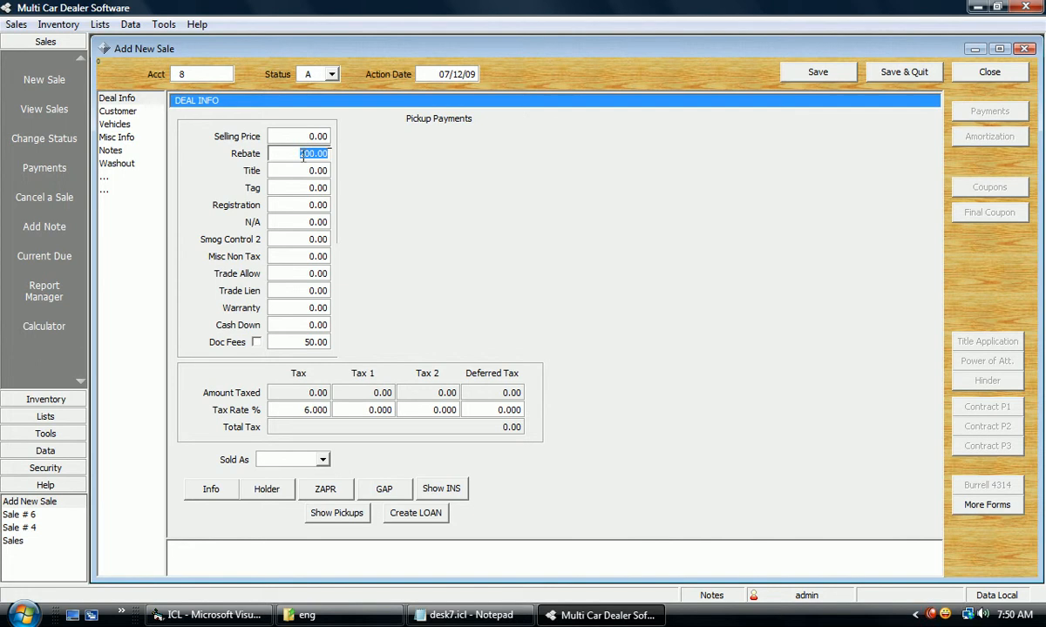
type("-200.00")
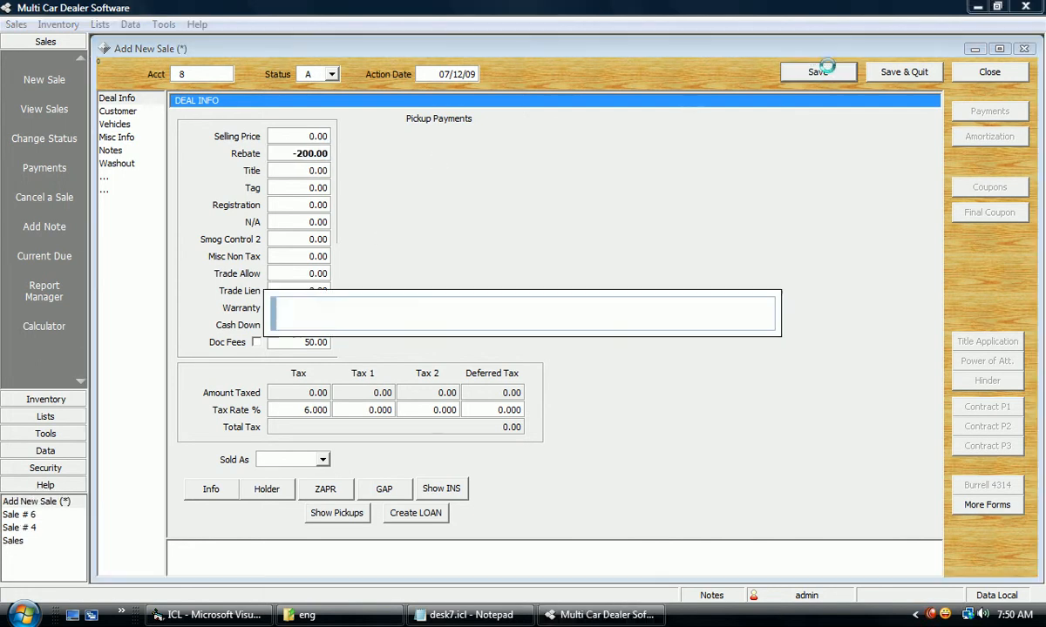
left_click(818, 72)
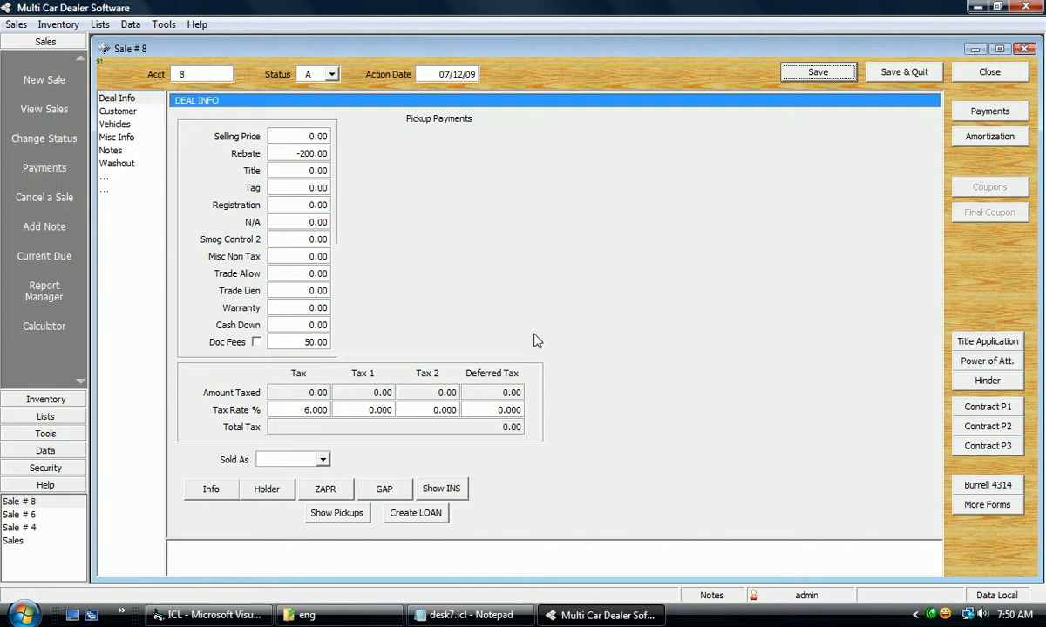
mouse_move(69, 395)
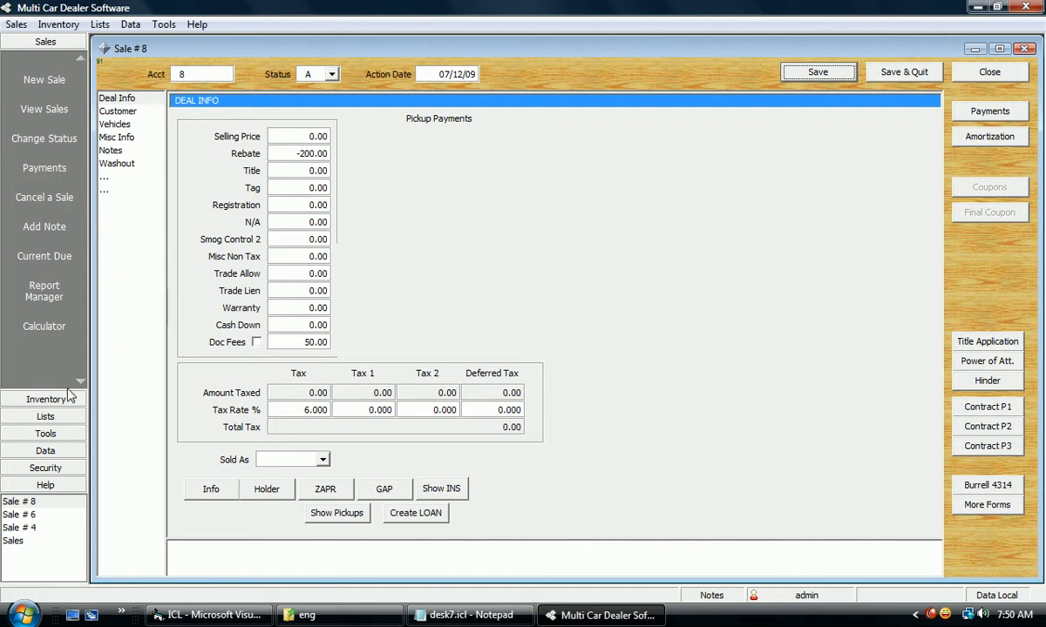
Step: Expand the Inventory and Help sections in the left sidebar
left_click(44, 59)
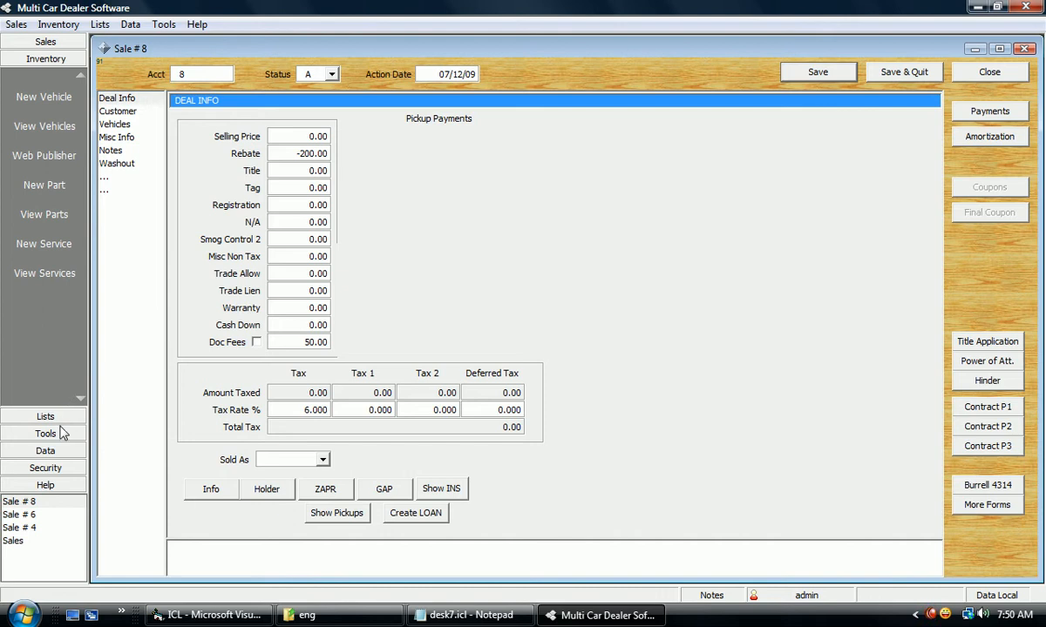
left_click(44, 433)
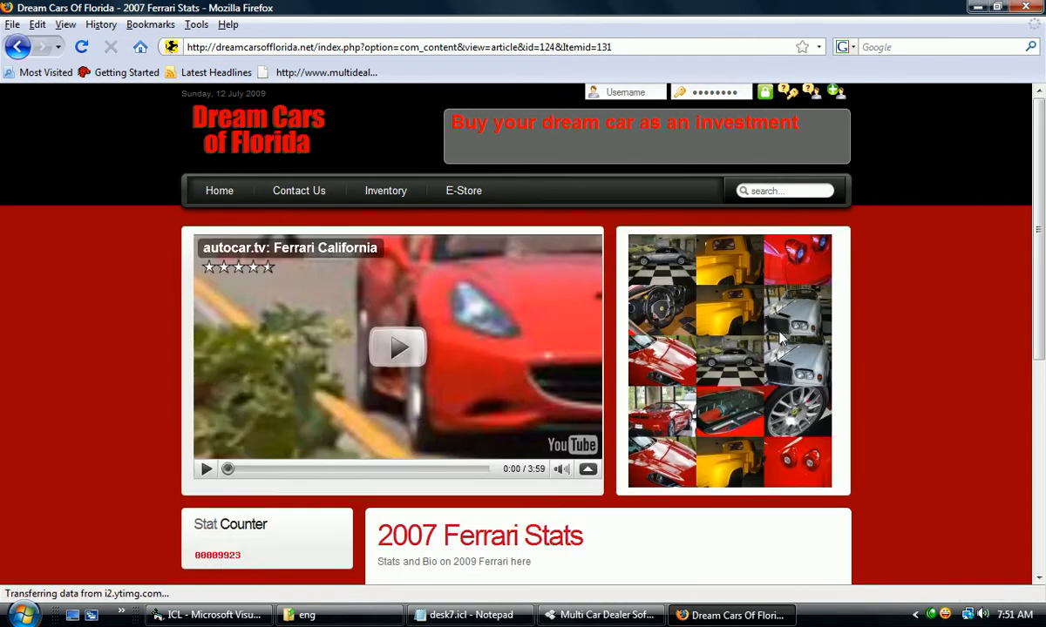
Step: Browse the Dream Cars of Florida 19-car inventory listing, then select Sale #8's Deferred Tax field
scroll("down", 3)
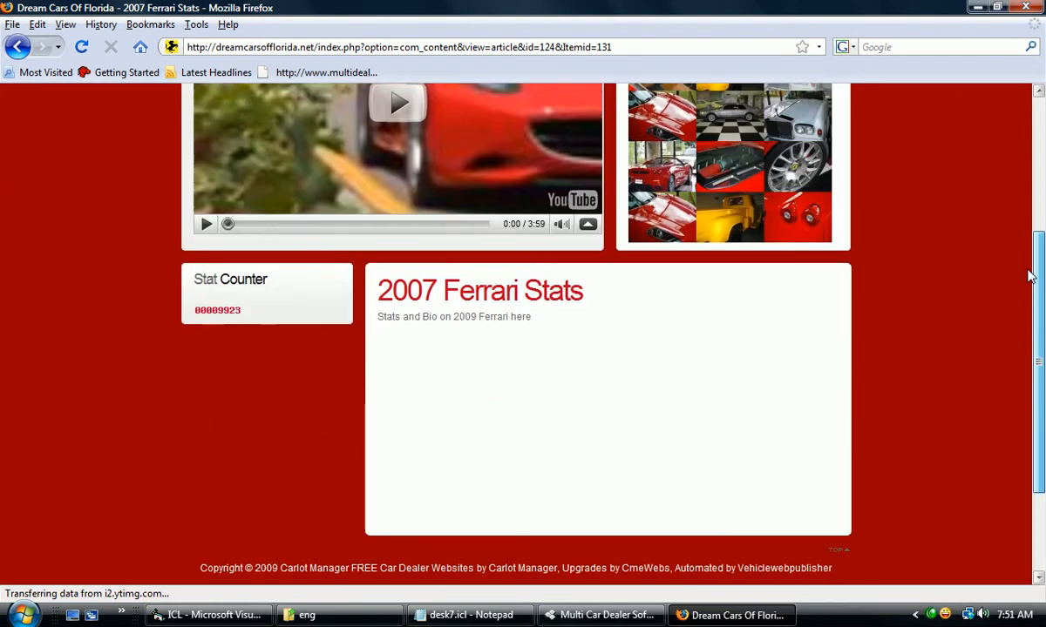
scroll("up", 3)
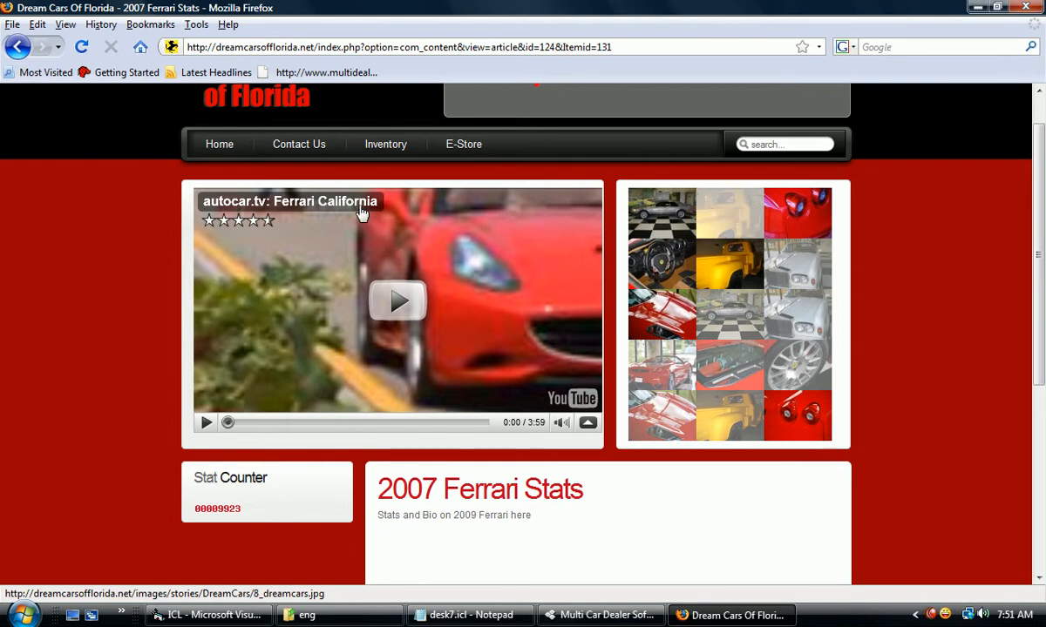
left_click(385, 144)
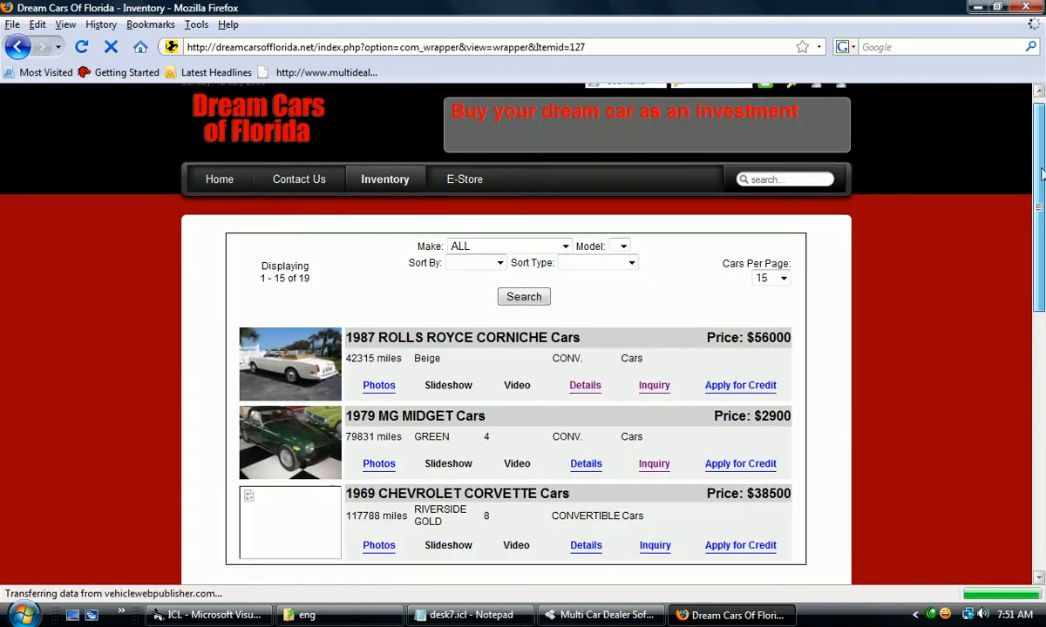
scroll("down", 3)
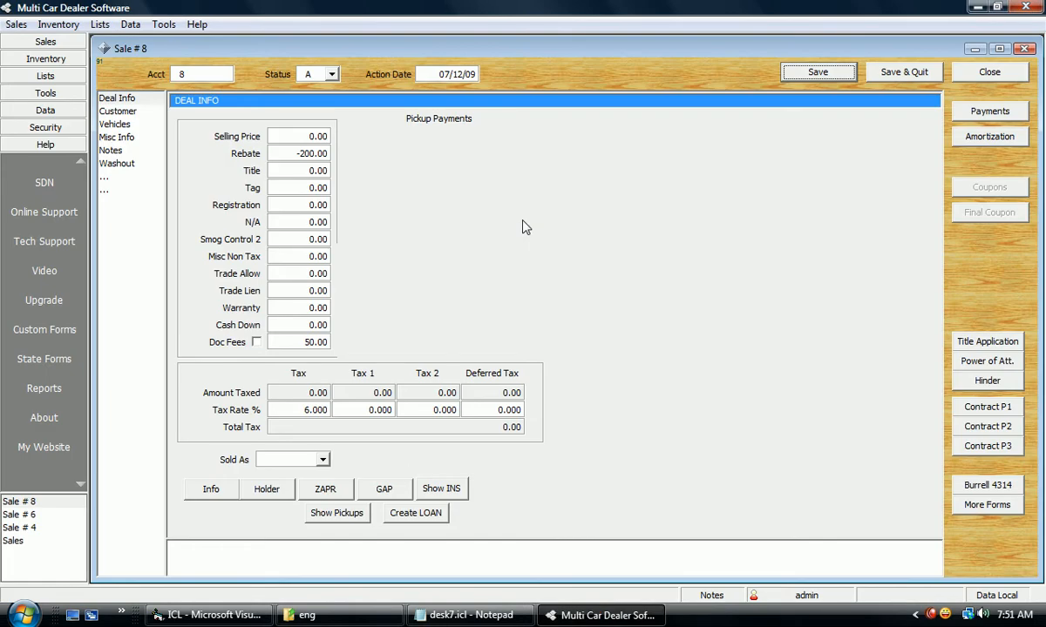
left_click(512, 392)
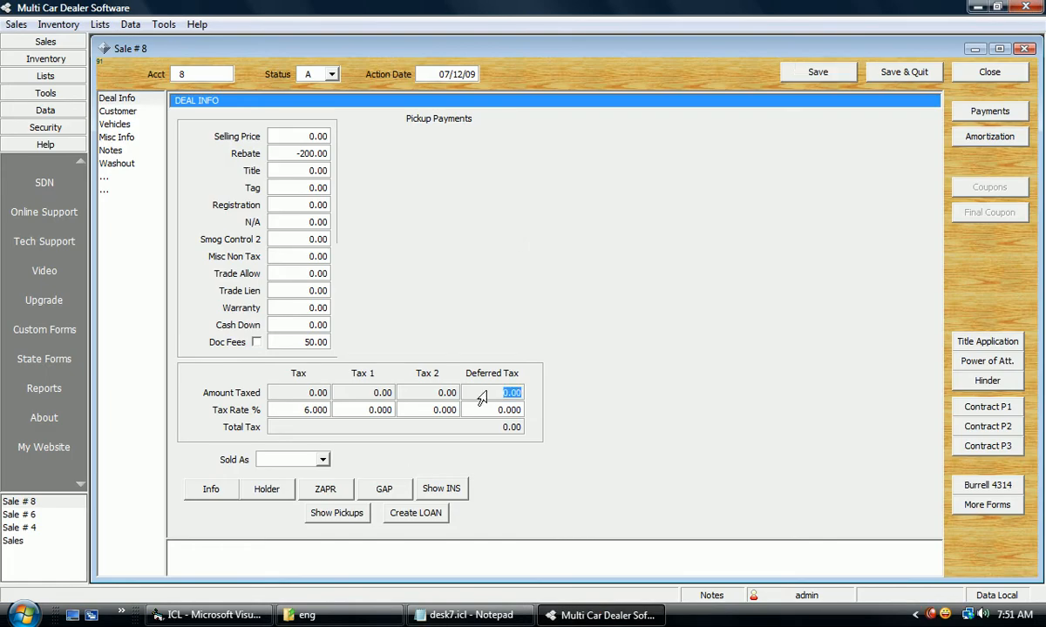